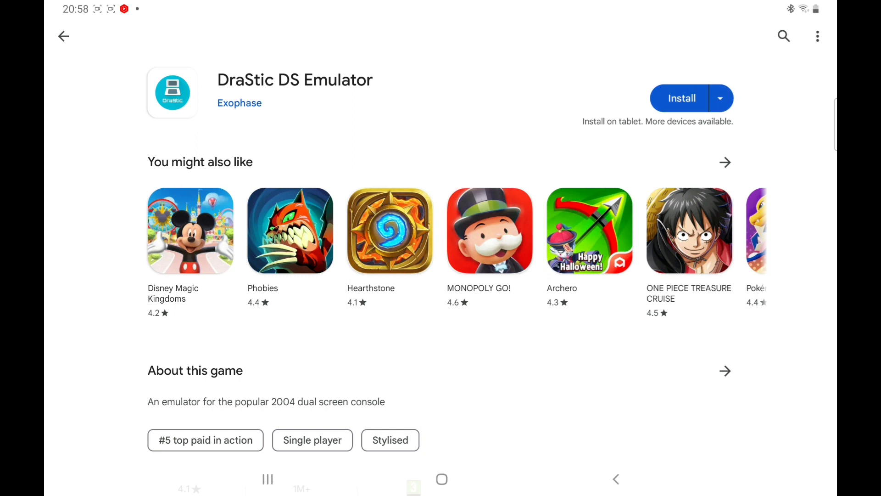
Step: Install the DraStic DS Emulator from its Google Play Store page
left_click(682, 98)
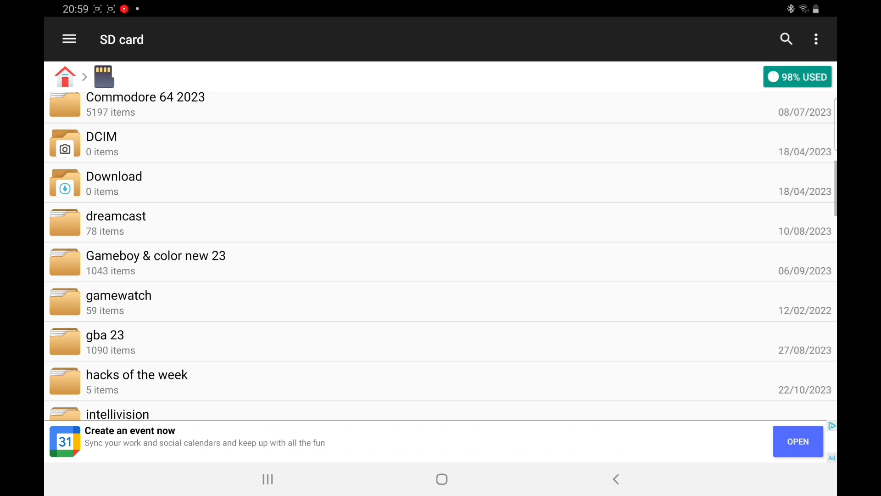
Step: Locate the Nintendo DS roms folder on the SD card and switch to recent apps
scroll("down", 3)
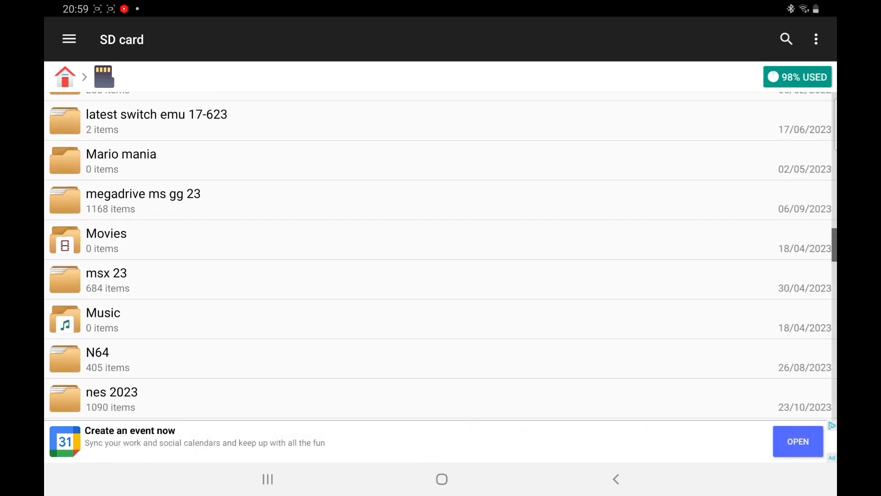
scroll("down", 3)
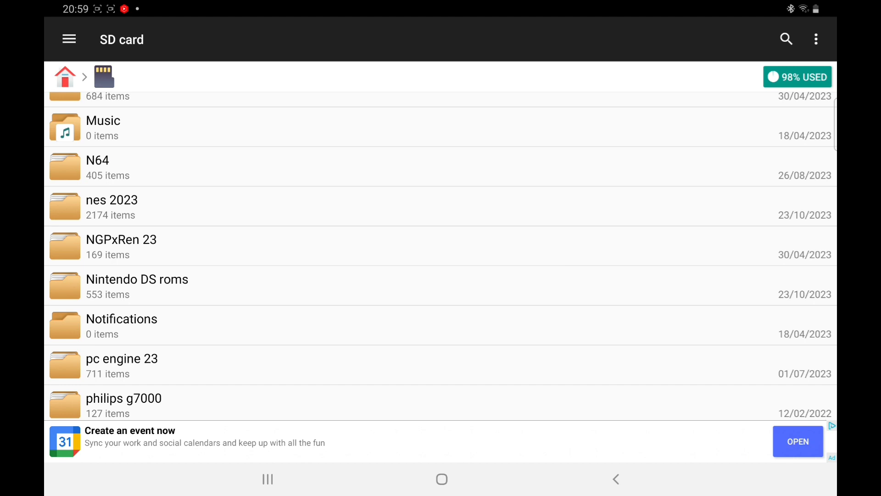
left_click(137, 279)
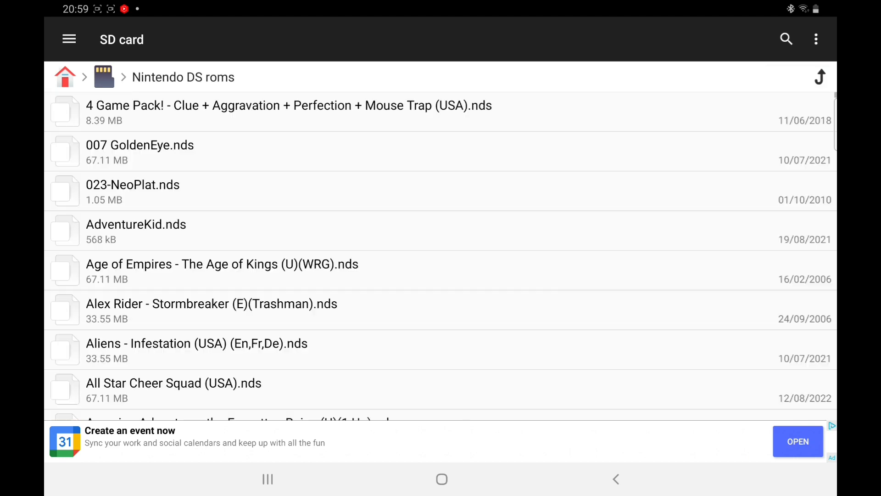
left_click(104, 77)
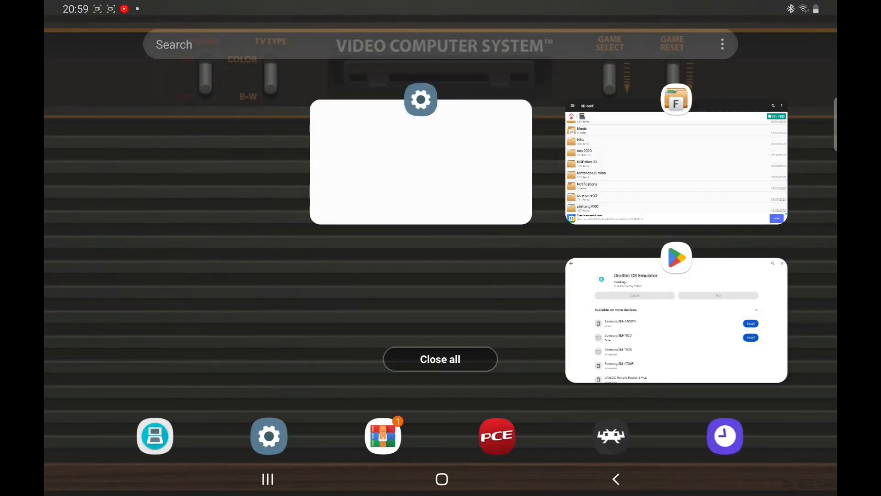
Step: Launch DraStic from the store and dismiss the saves-folder and shortcut first-run prompts
left_click(676, 320)
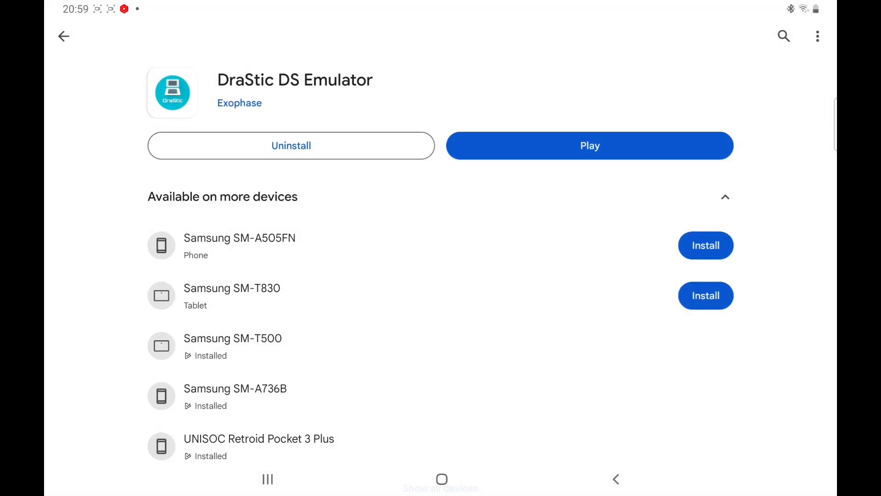
left_click(589, 146)
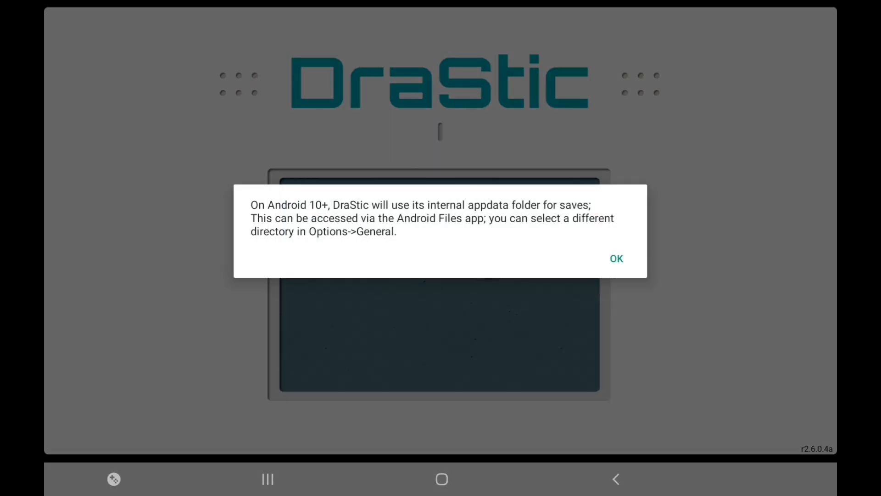
left_click(615, 259)
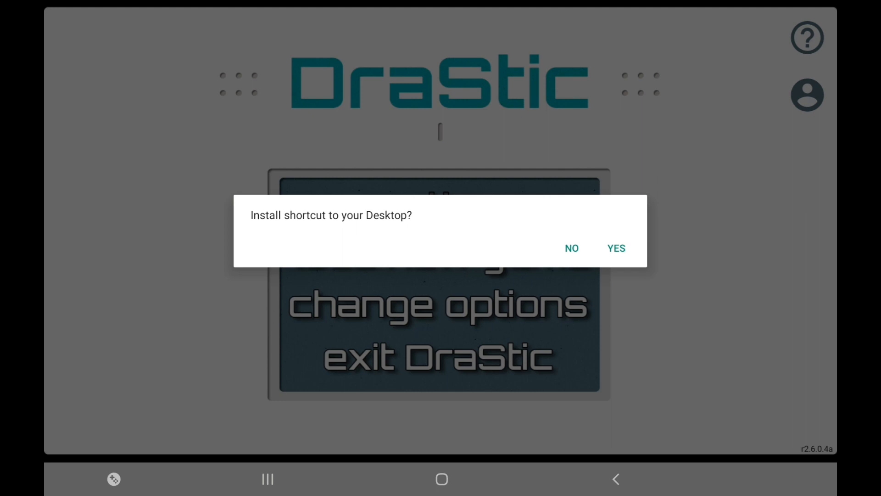
left_click(570, 248)
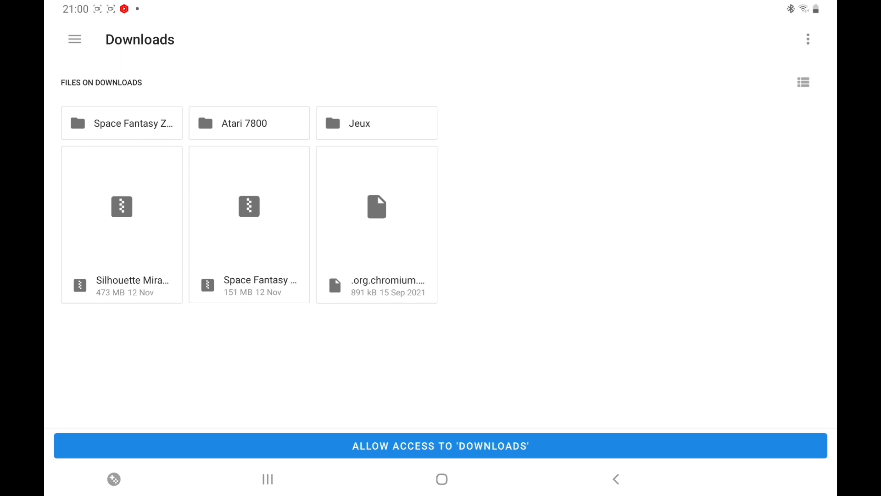
Step: Browse the folder picker from Downloads to the SD card's Nintendo DS roms folder
left_click(74, 39)
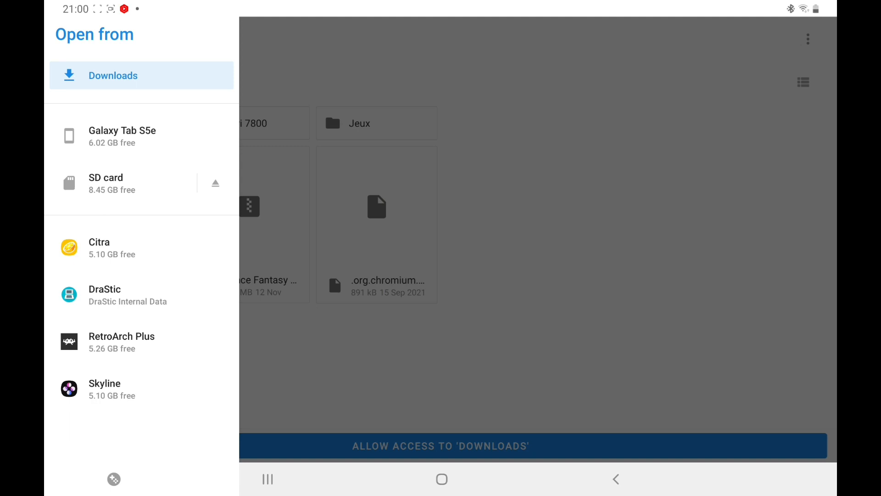
left_click(106, 182)
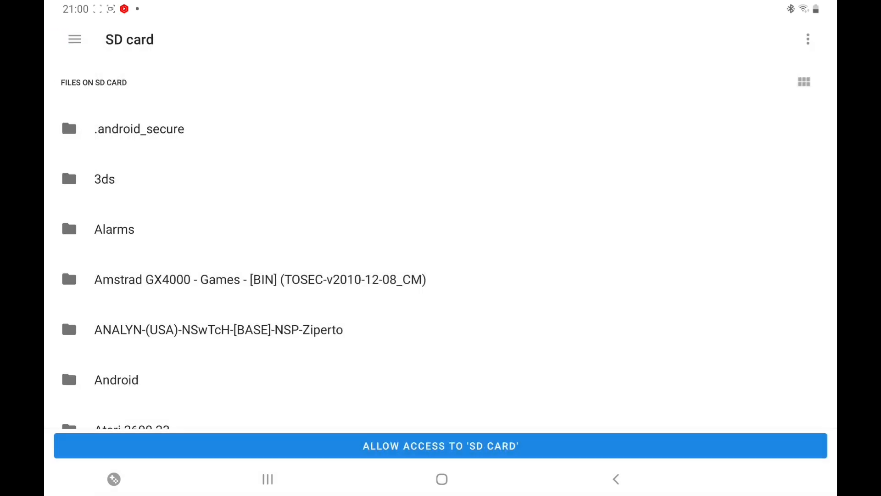
scroll("down", 3)
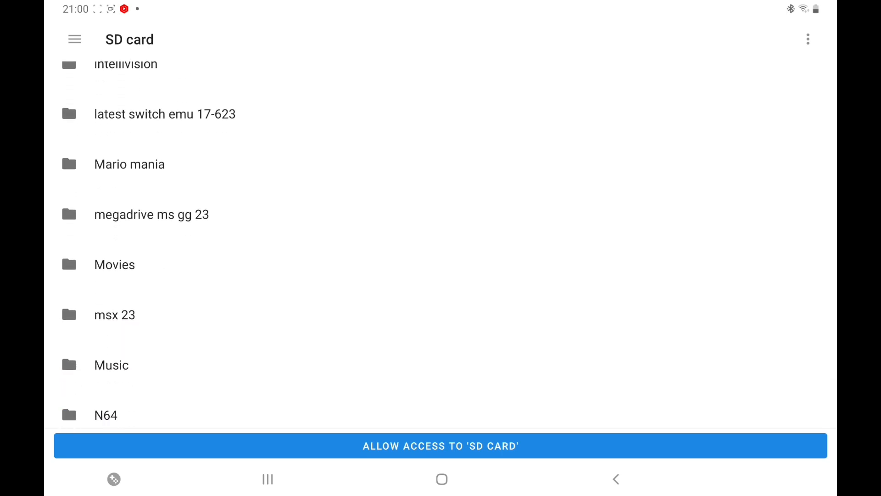
scroll("down", 3)
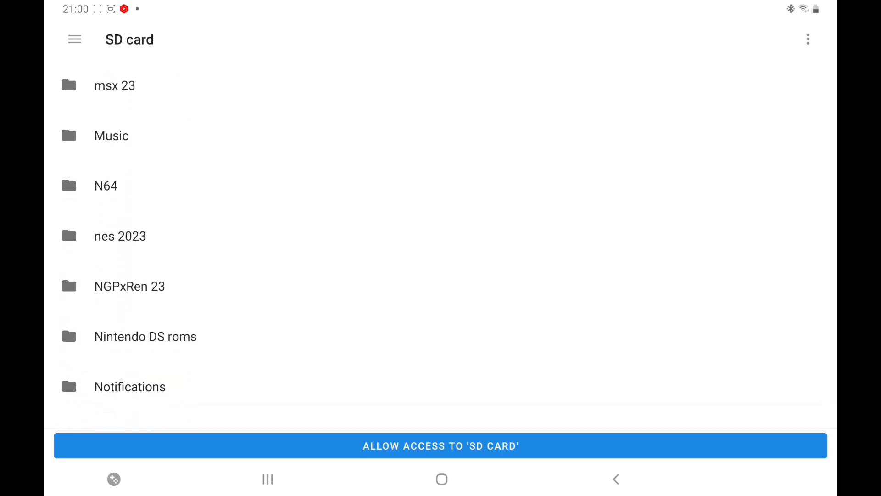
left_click(145, 336)
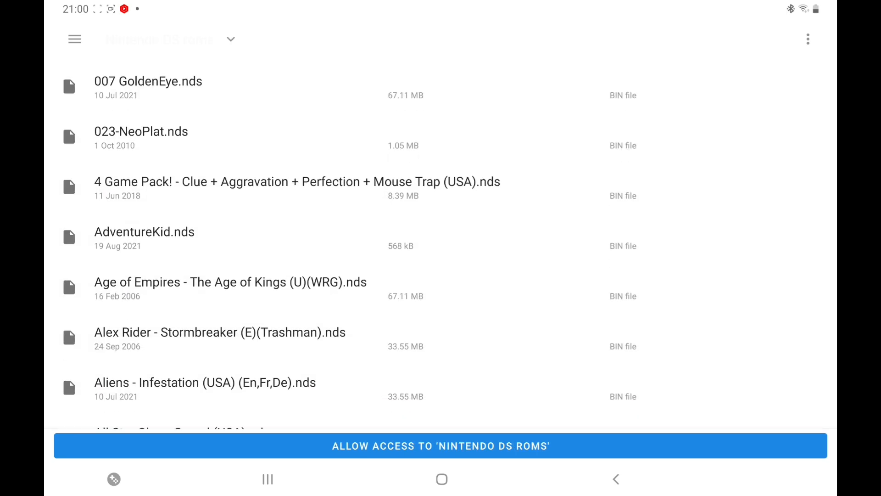
Step: Grant DraStic access to the Nintendo DS roms folder so its games are listed
left_click(439, 446)
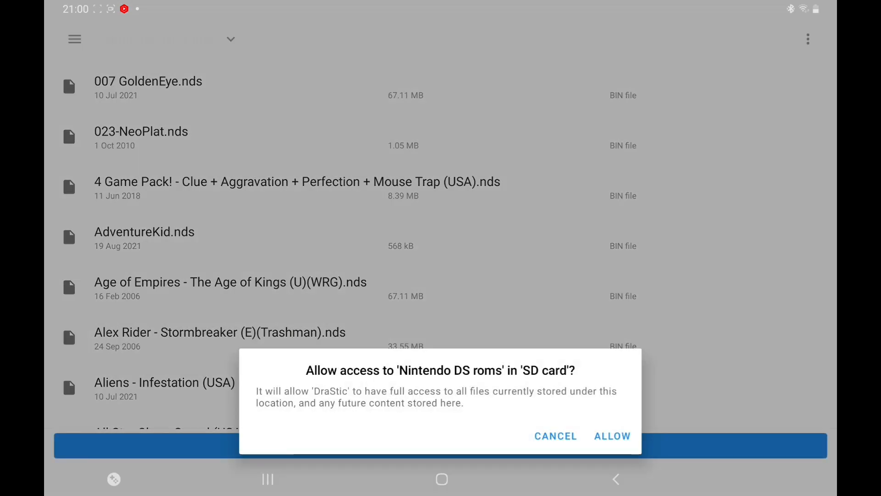
left_click(611, 435)
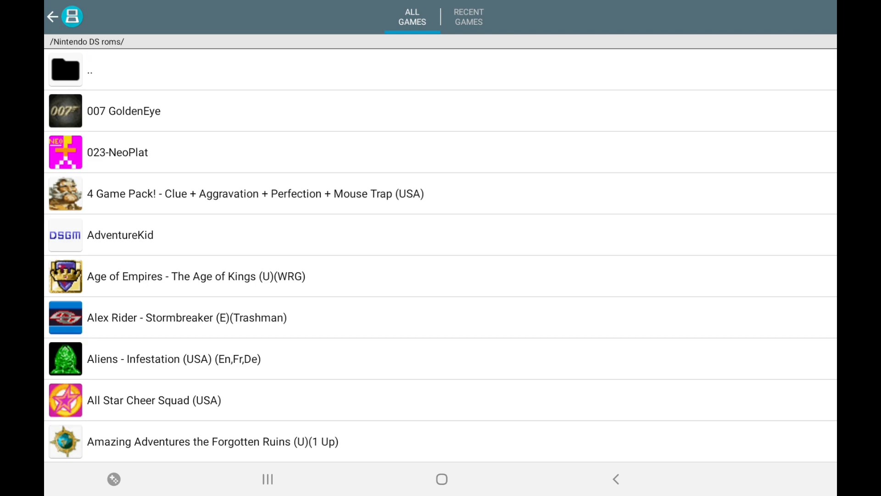
scroll("down", 3)
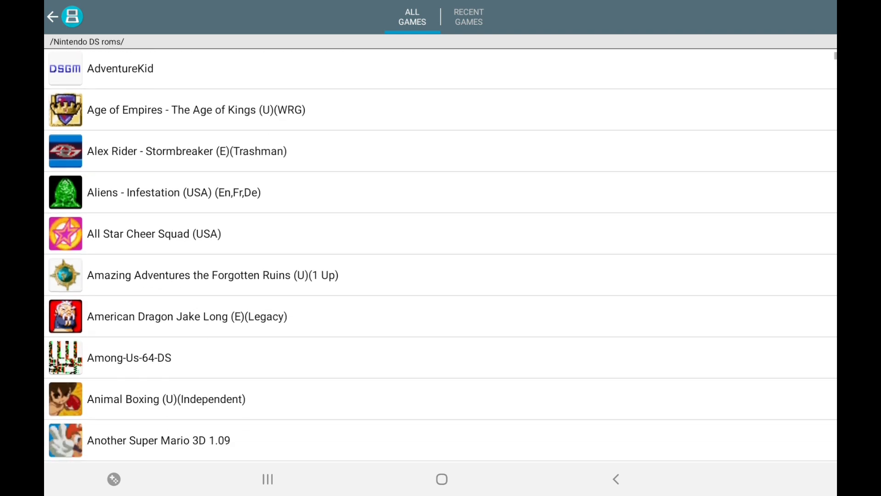
scroll("down", 3)
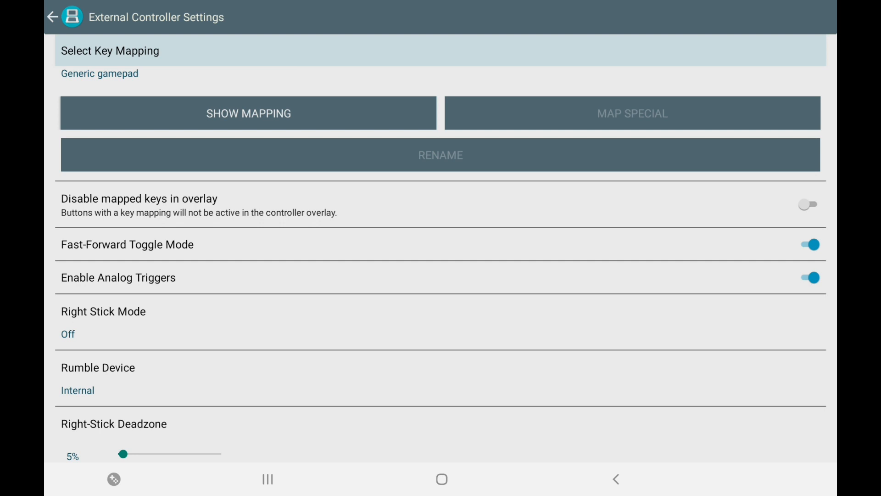
Step: Switch the external controller key mapping from Generic gamepad to a No Mapping slot
left_click(99, 73)
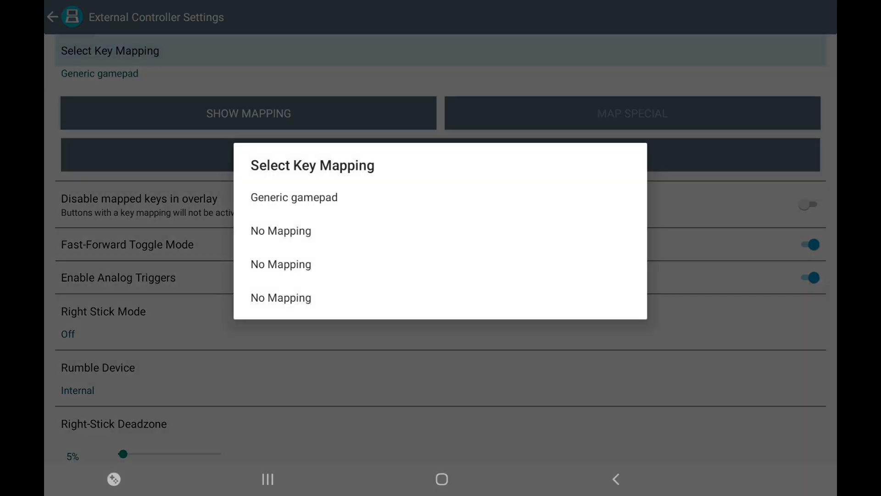
left_click(281, 230)
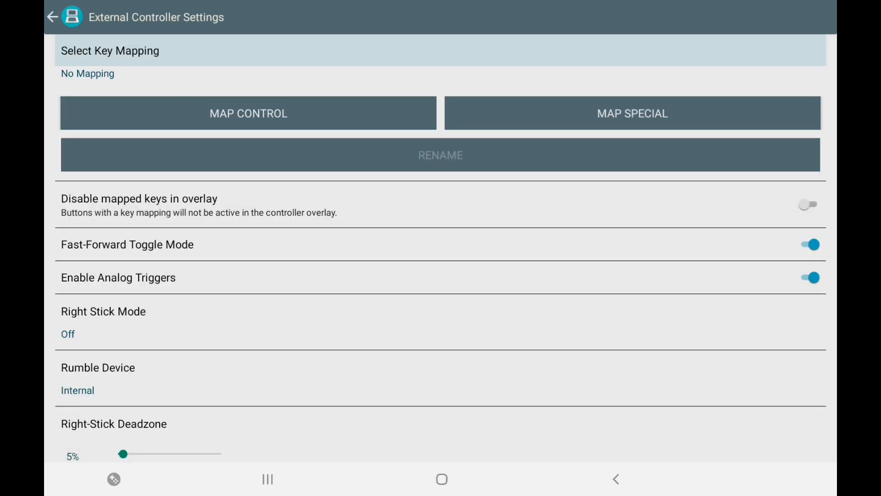
Step: Run Map Control and assign each DS button to a controller key, producing the Pro Controller mapping
left_click(248, 113)
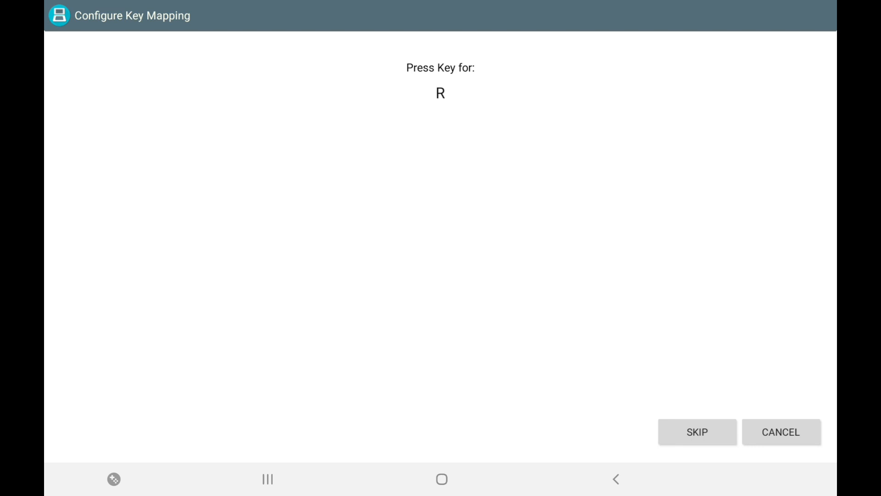
left_click(696, 431)
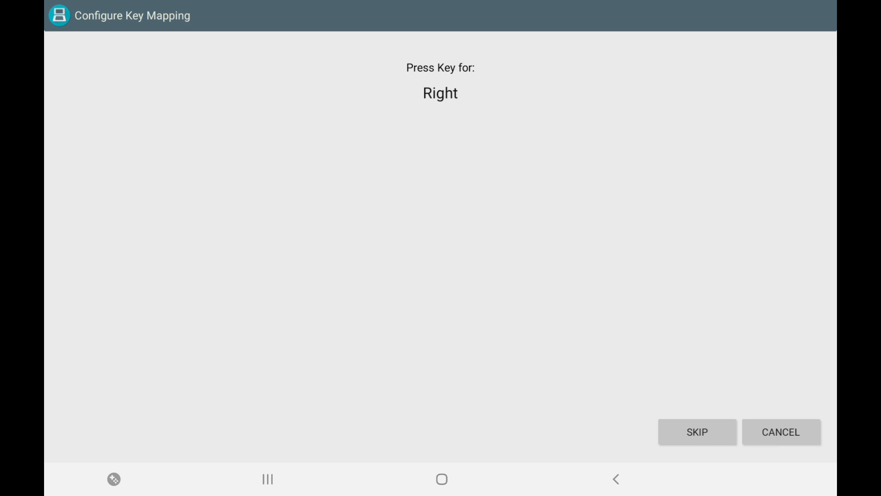
left_click(695, 431)
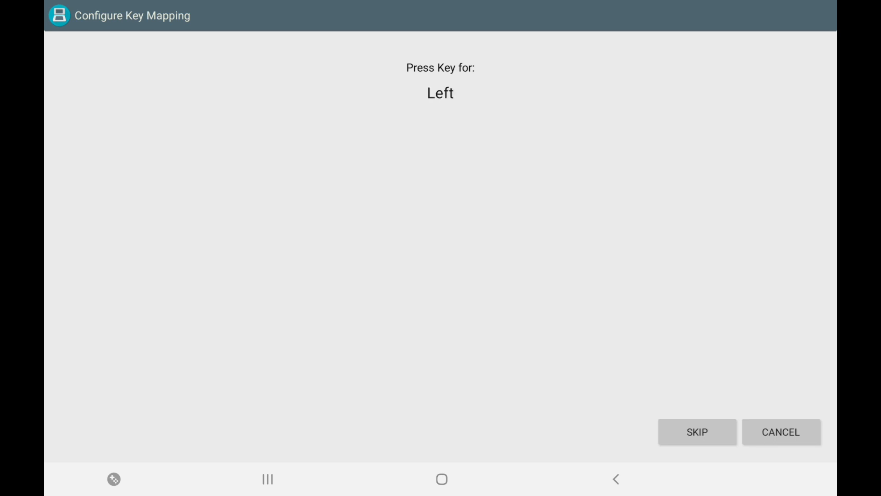
left_click(780, 432)
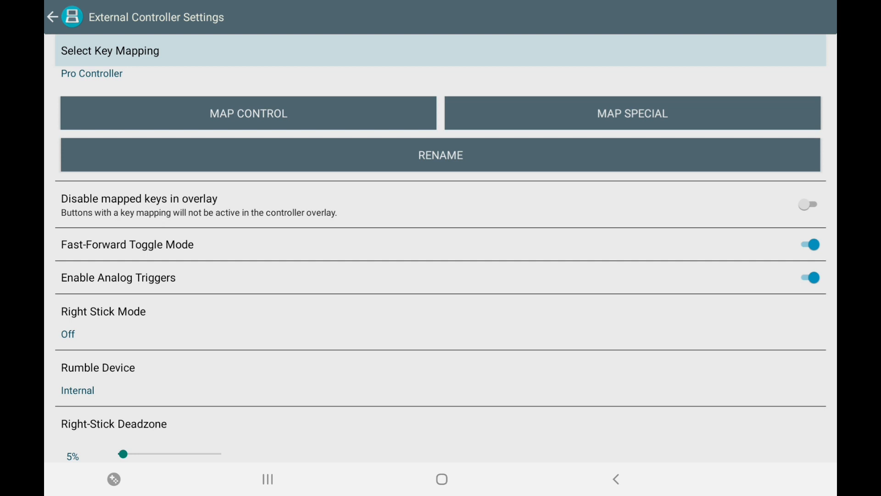
Step: Run Map Special, skipping Open Menu, diagonal, screen swap and auto-fire key assignments
left_click(631, 113)
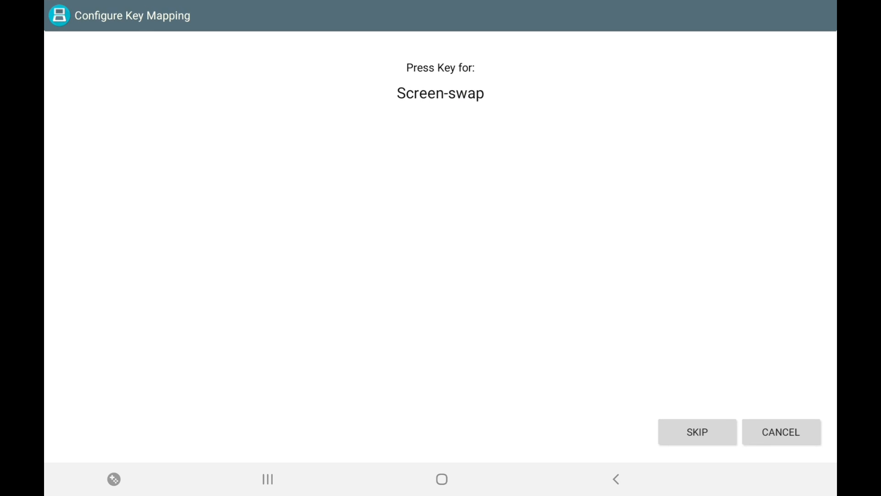
left_click(697, 432)
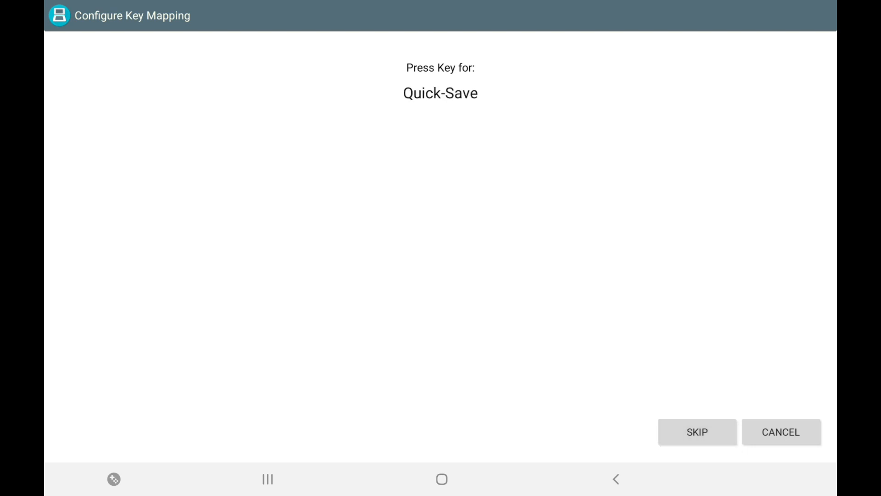
left_click(697, 431)
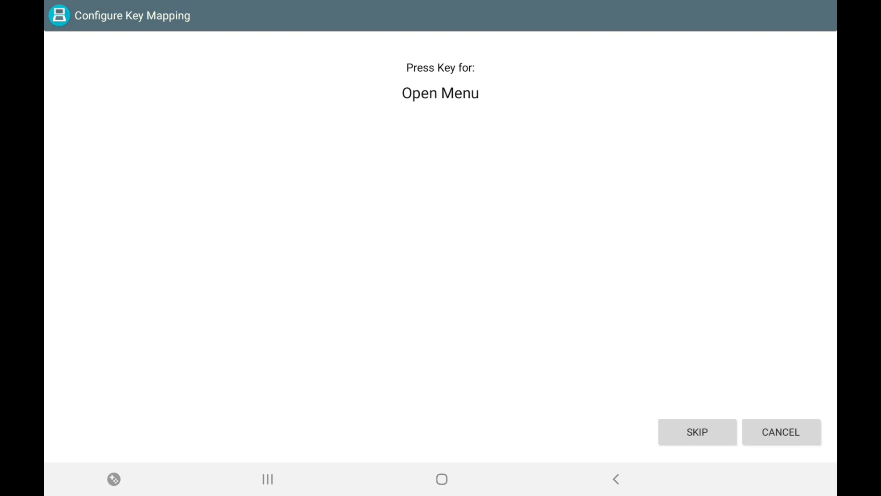
left_click(696, 431)
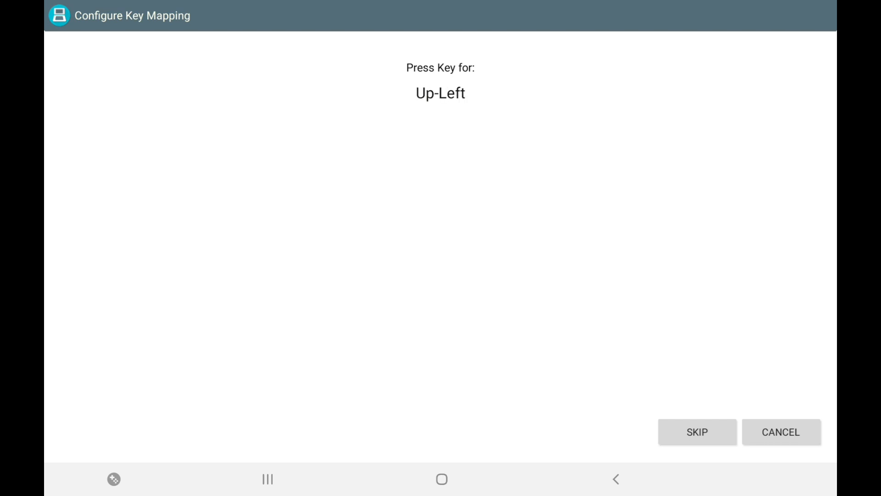
left_click(696, 431)
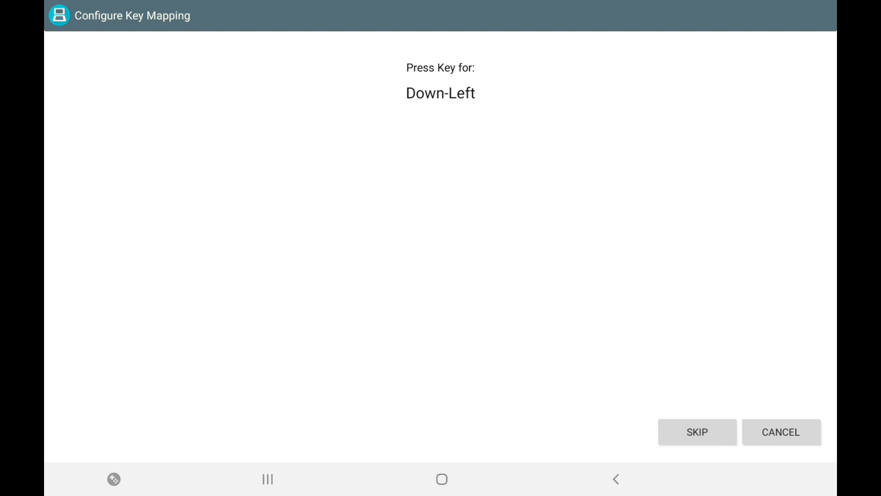
left_click(697, 431)
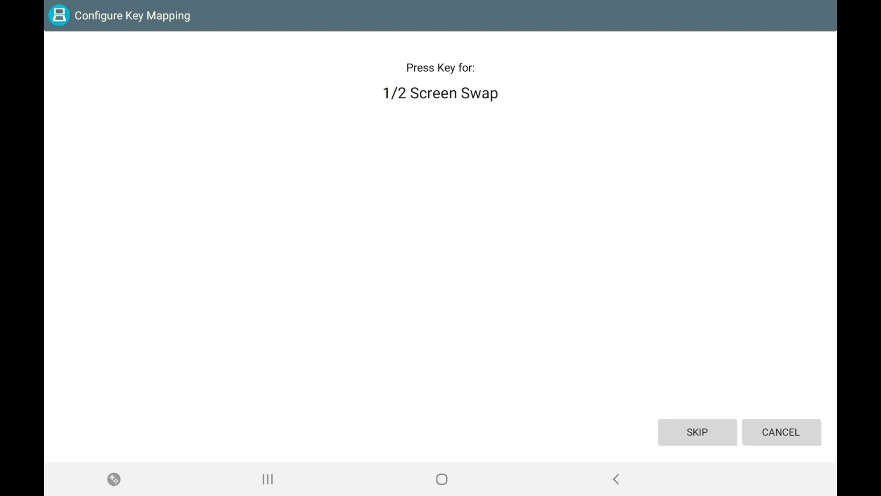
left_click(696, 431)
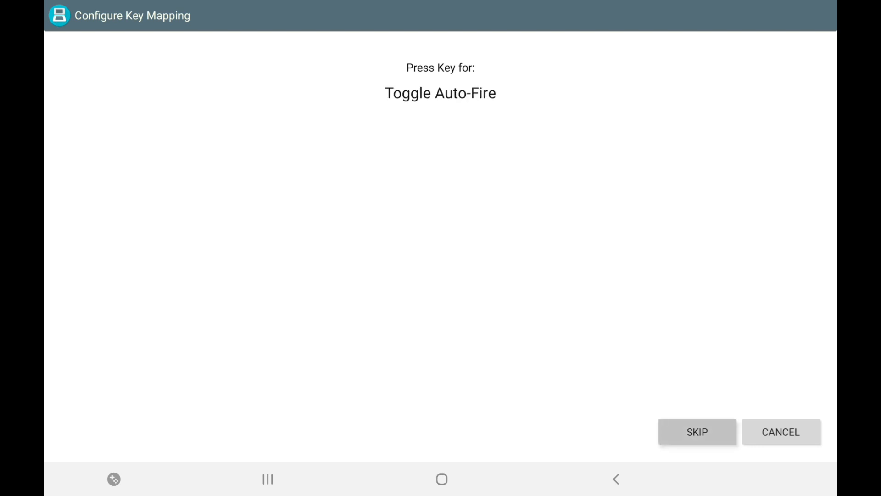
left_click(696, 431)
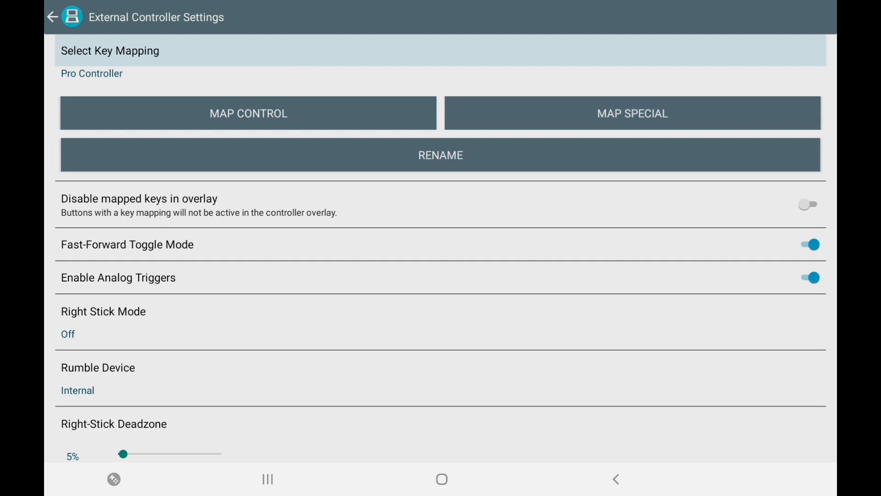
Step: Disable mapped keys in the on-screen overlay
left_click(808, 204)
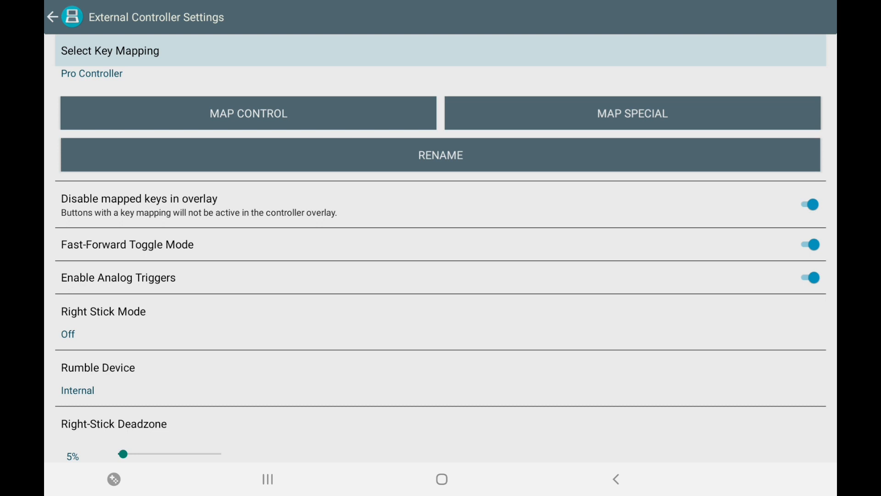
Step: In Virtual Gamepad settings, turn off diagonal input for the on-screen D-pad
left_click(51, 17)
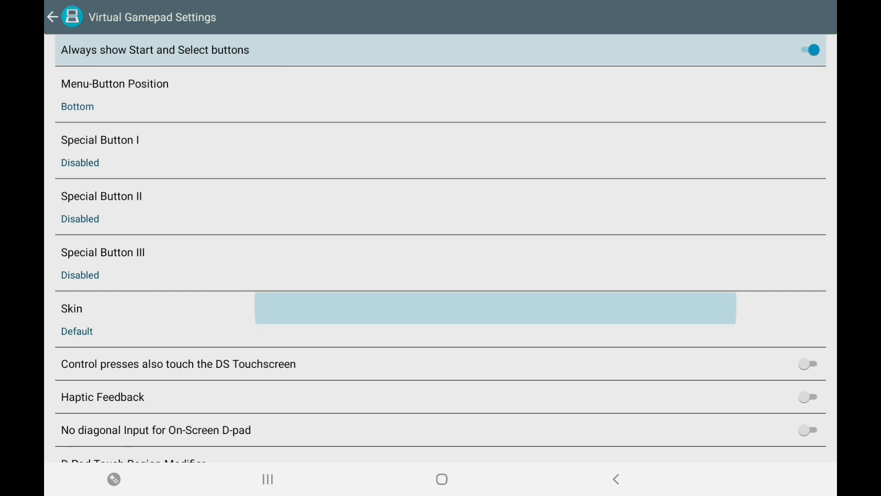
scroll("down", 3)
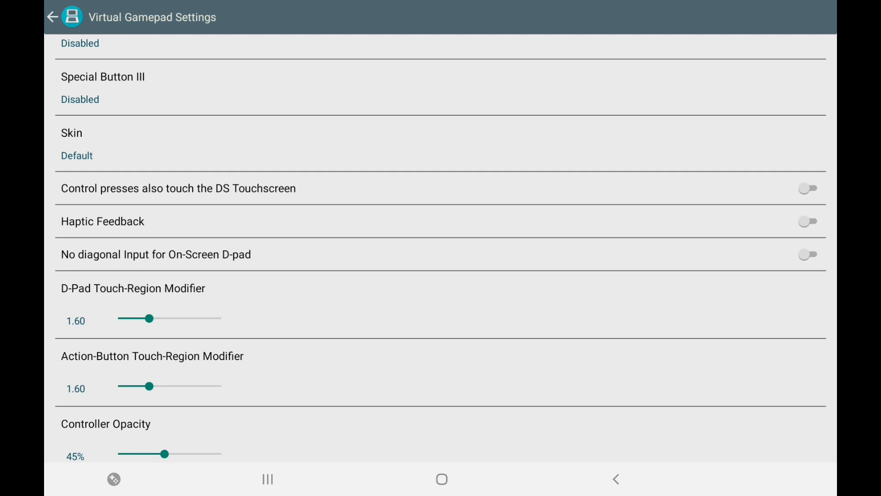
left_click(807, 254)
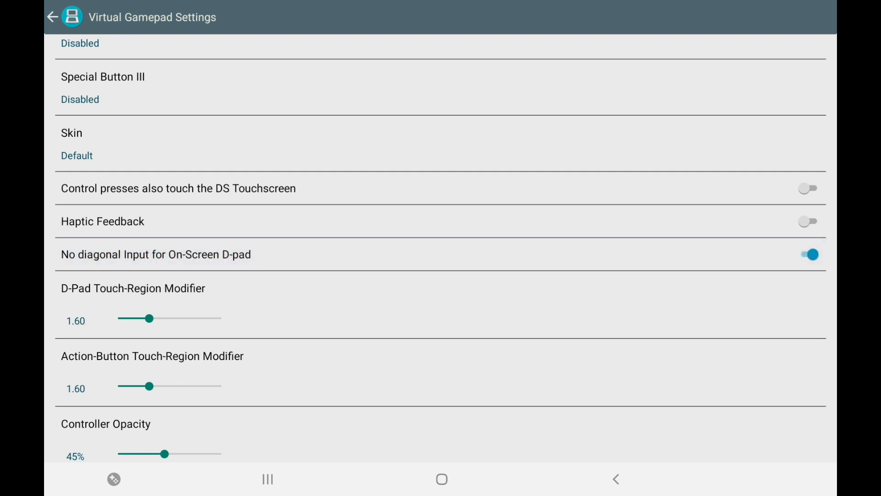
Step: Stop always showing Start and Select buttons and return to the option categories
scroll("up", 3)
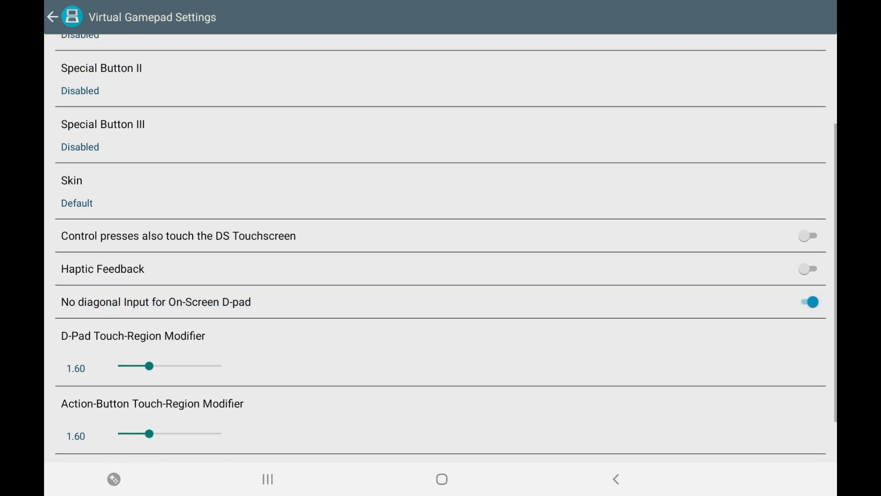
left_click(77, 190)
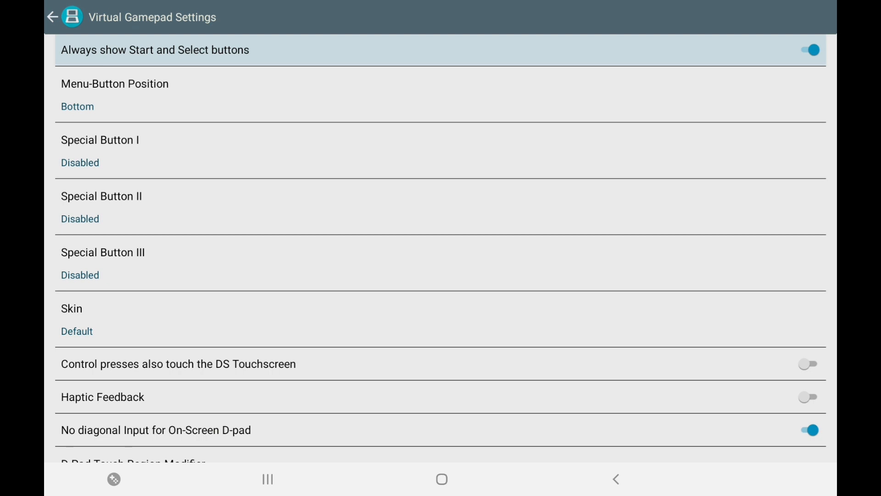
left_click(808, 50)
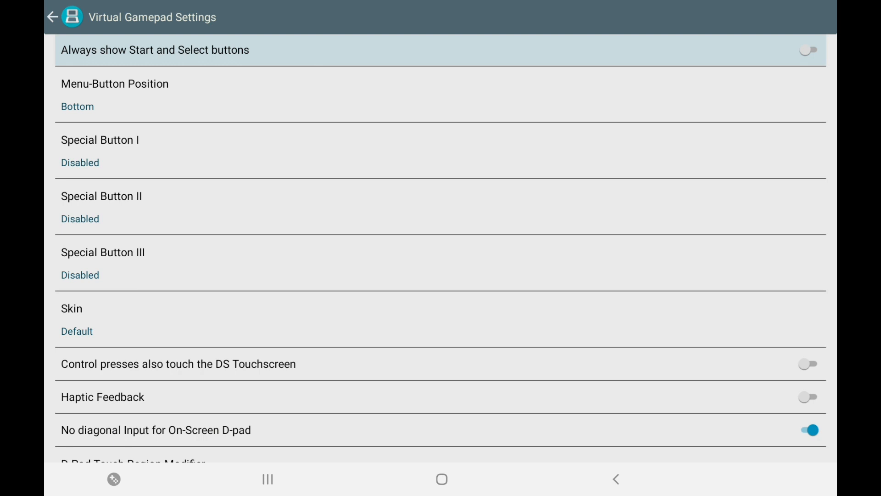
scroll("down", 3)
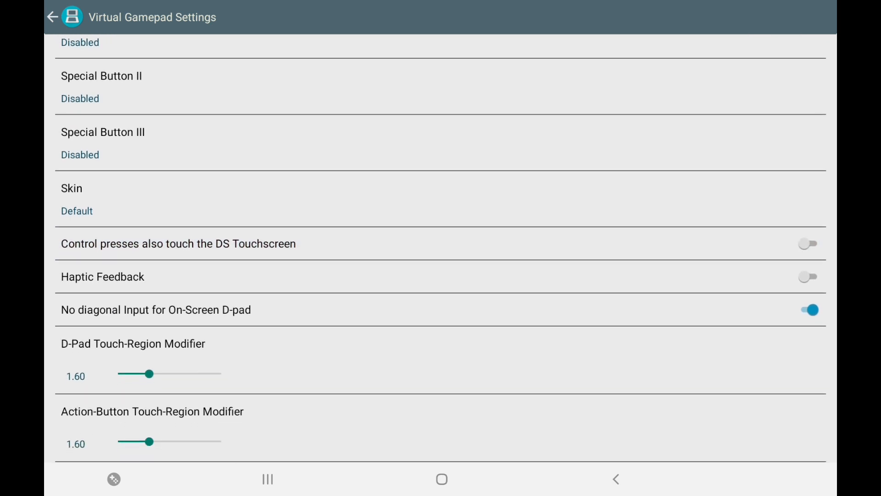
left_click(51, 16)
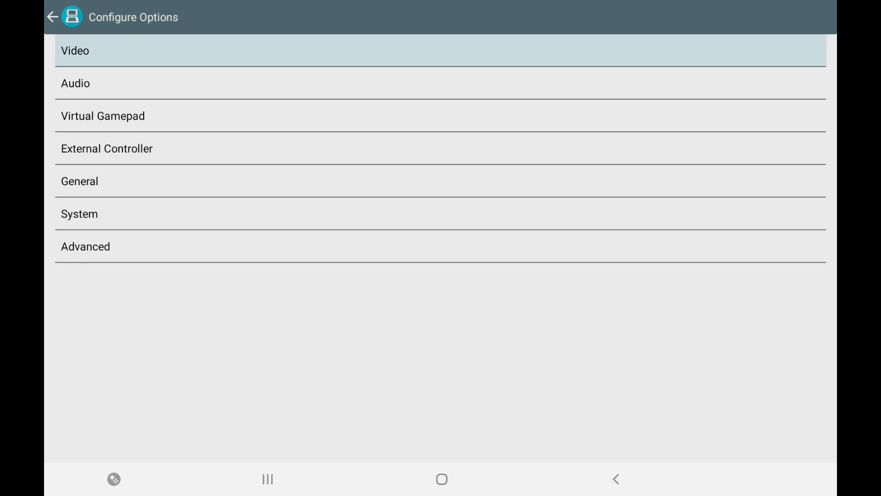
Step: Return to the game browser and scroll the Nintendo DS roms list down to Mario Kart DS
left_click(52, 17)
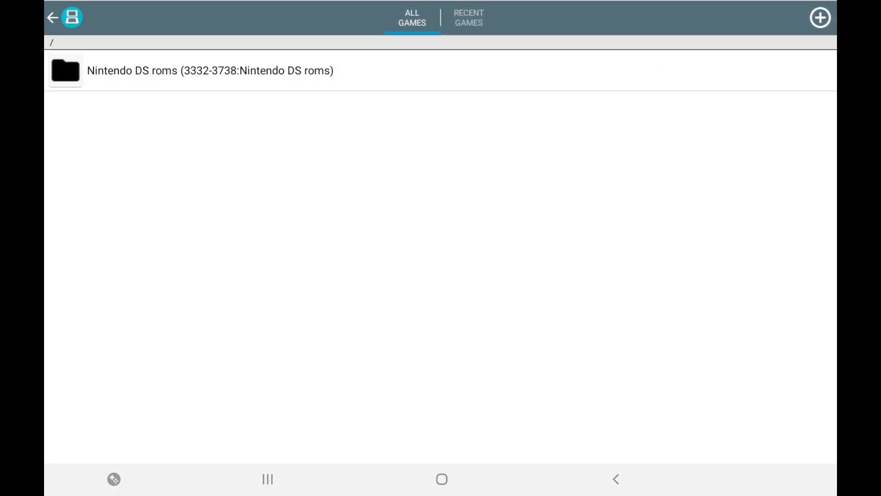
left_click(209, 71)
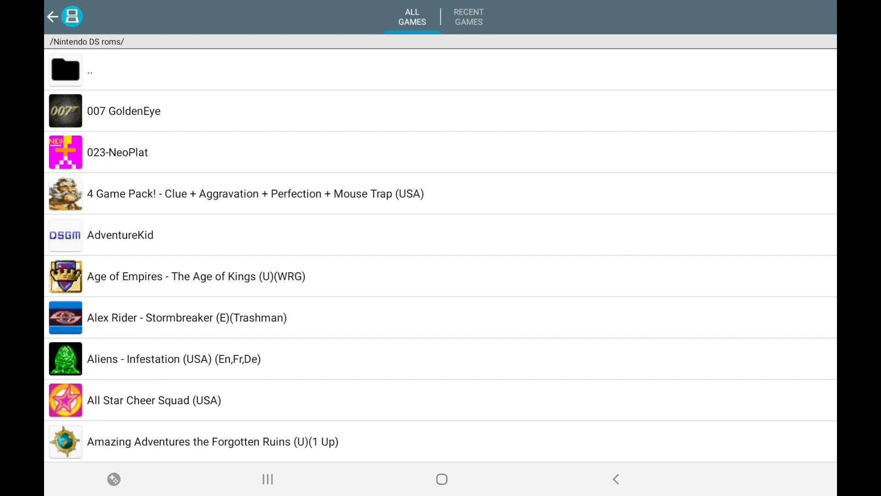
scroll("down", 3)
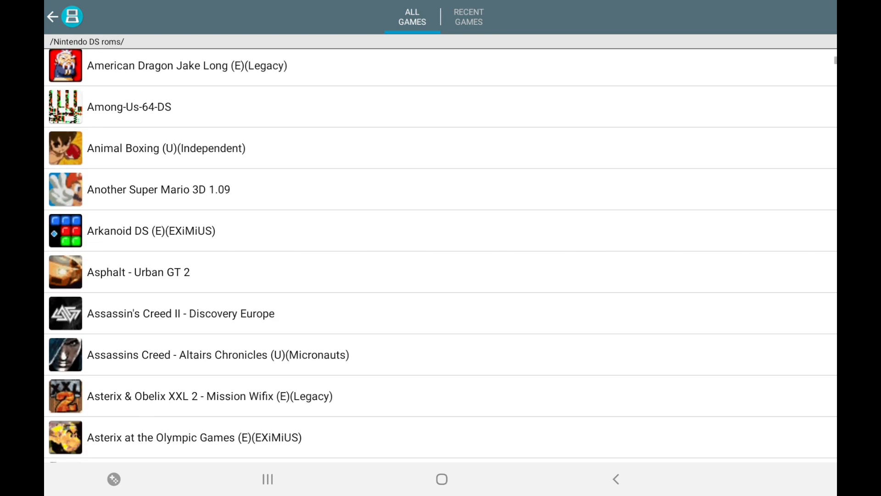
scroll("down", 3)
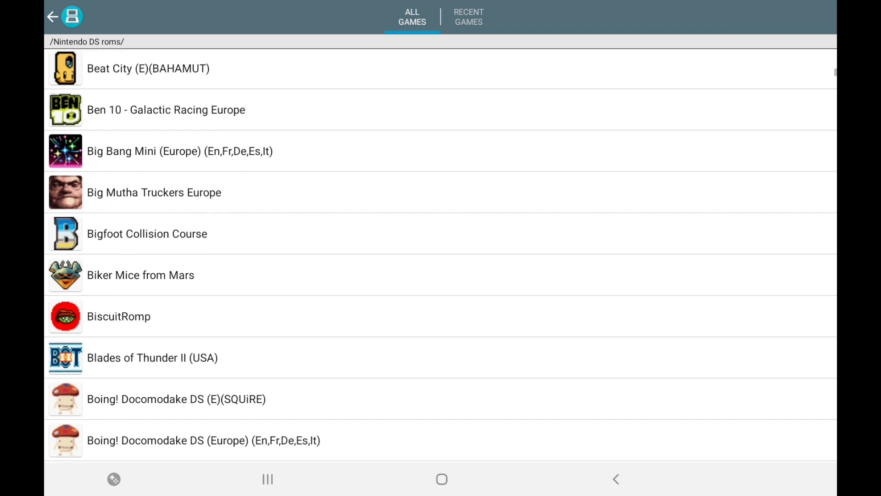
scroll("down", 3)
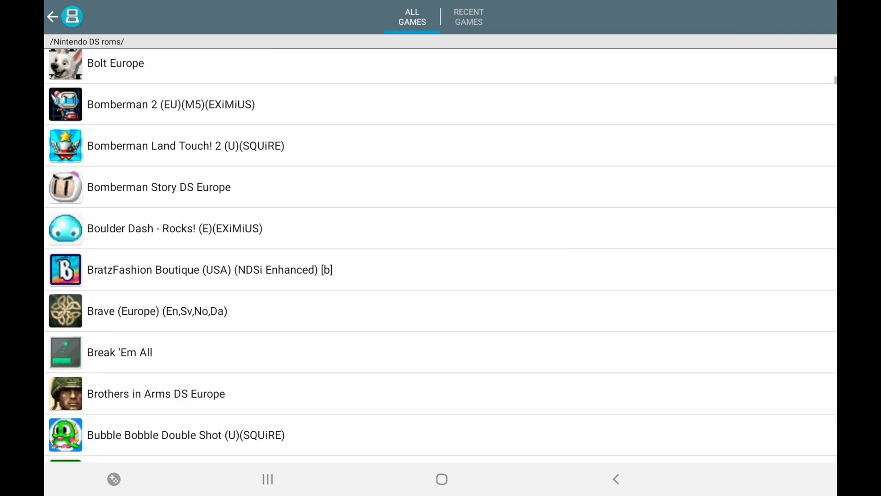
scroll("down", 3)
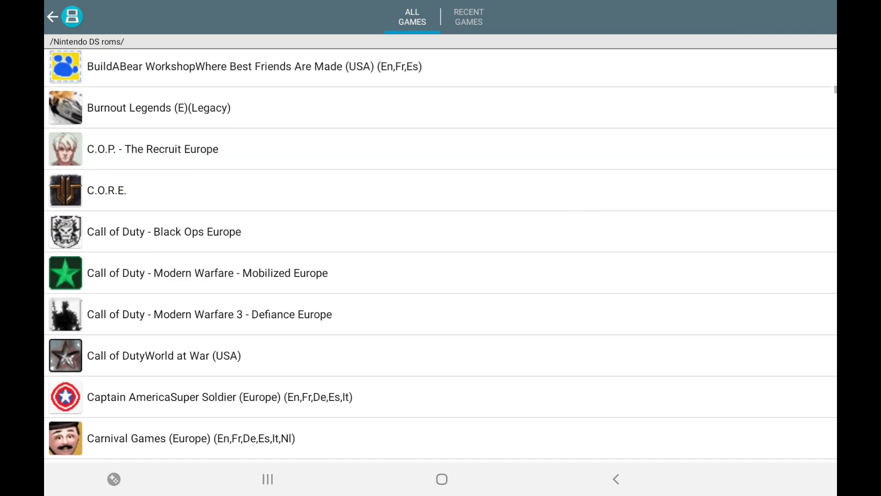
scroll("down", 3)
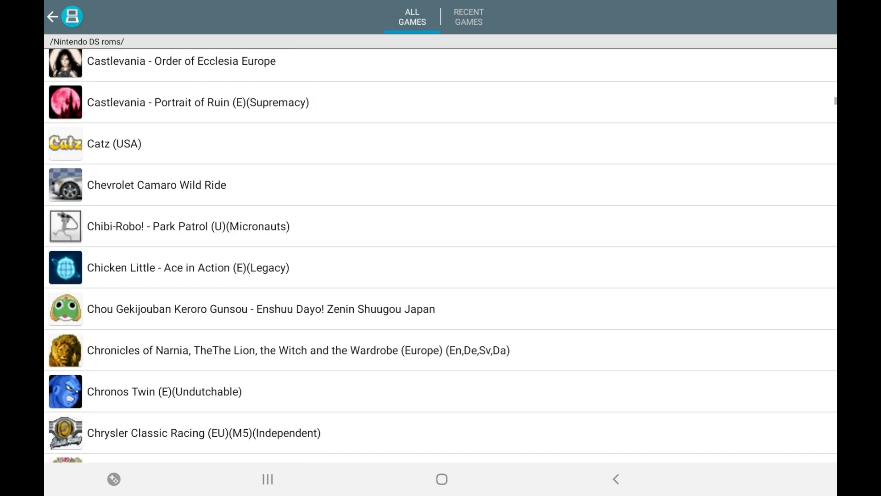
scroll("down", 3)
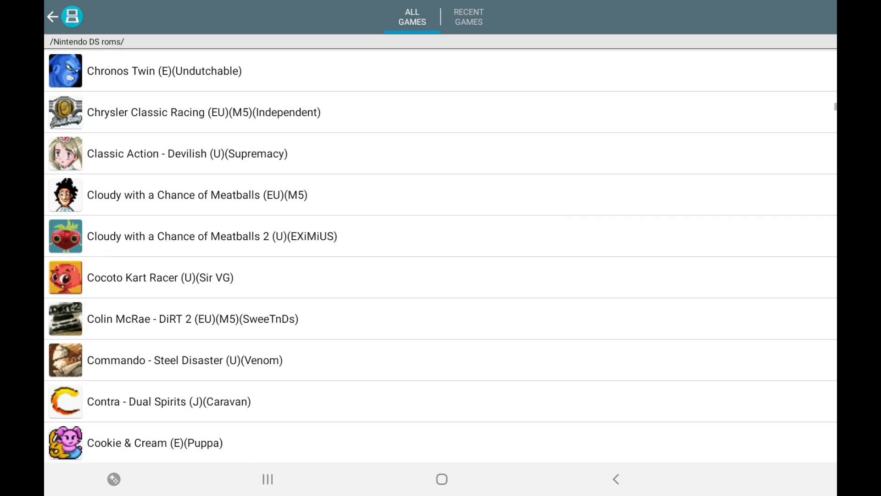
scroll("down", 3)
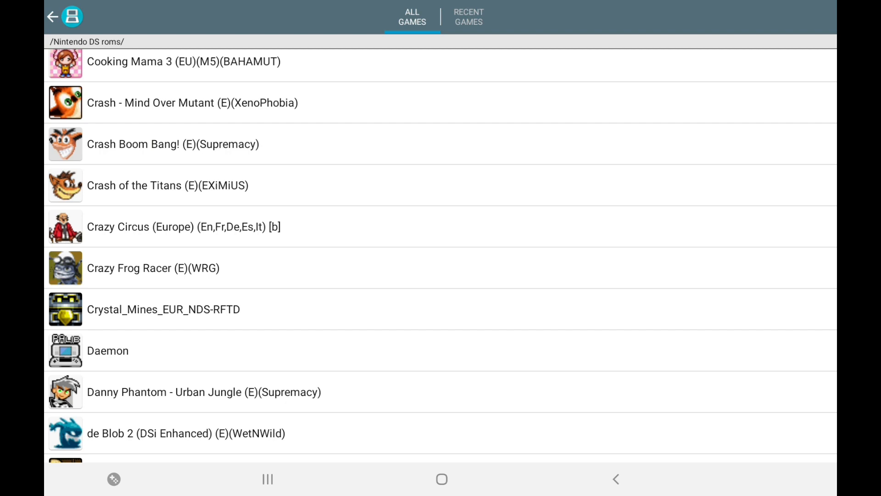
scroll("down", 3)
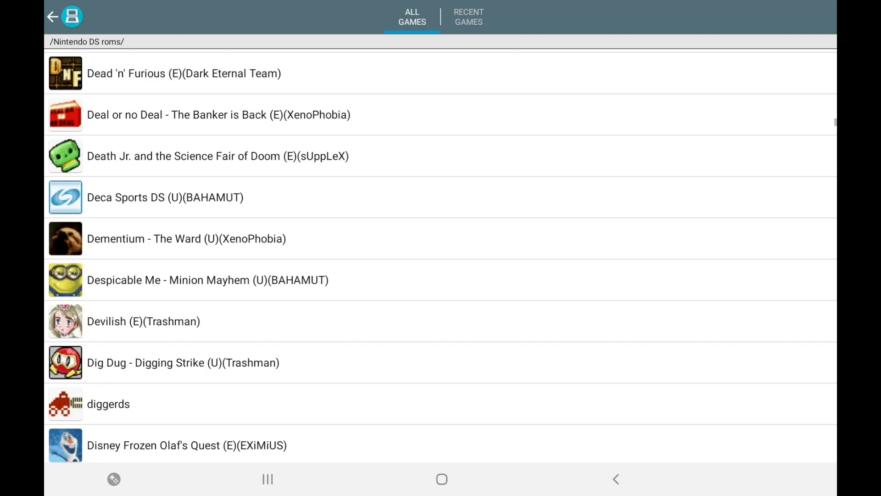
scroll("down", 3)
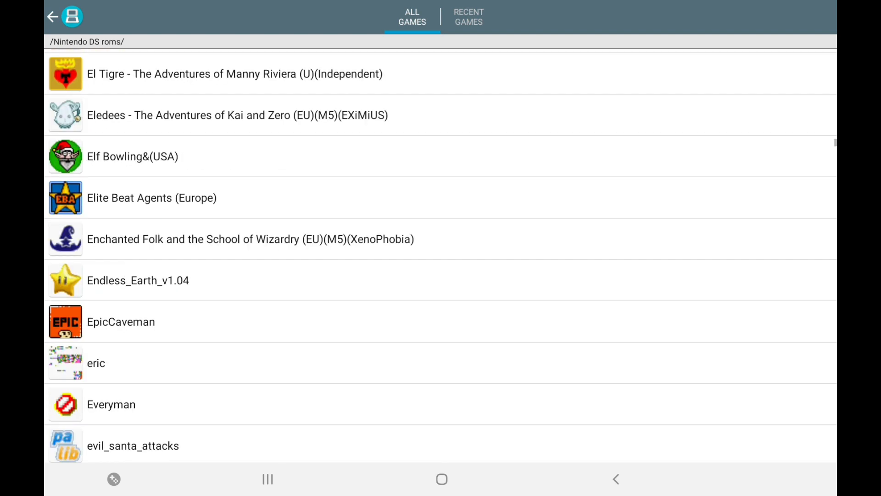
scroll("down", 3)
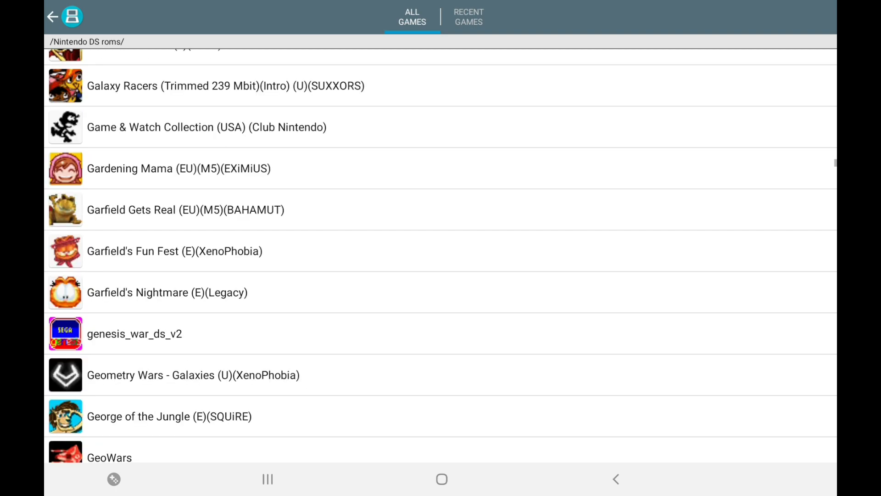
scroll("down", 3)
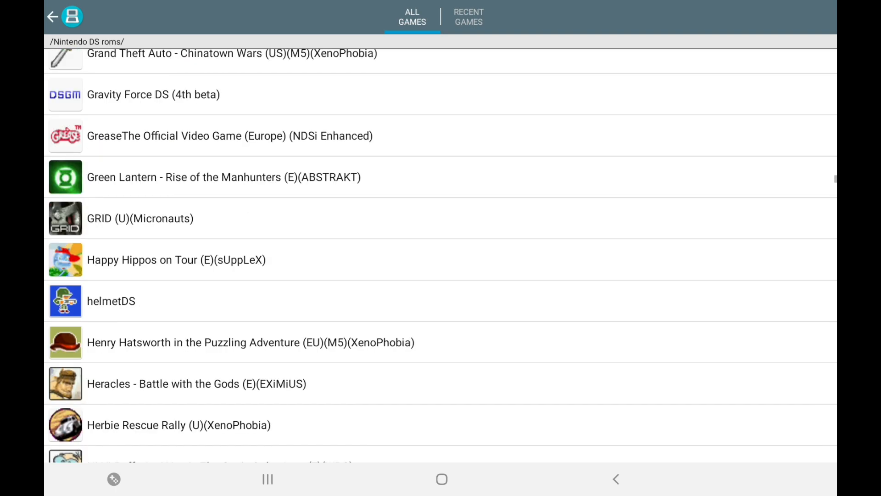
scroll("down", 3)
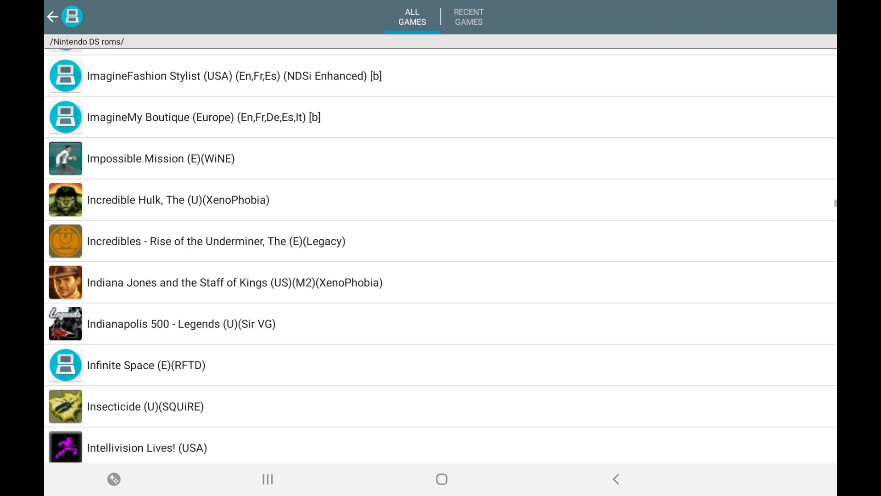
scroll("down", 3)
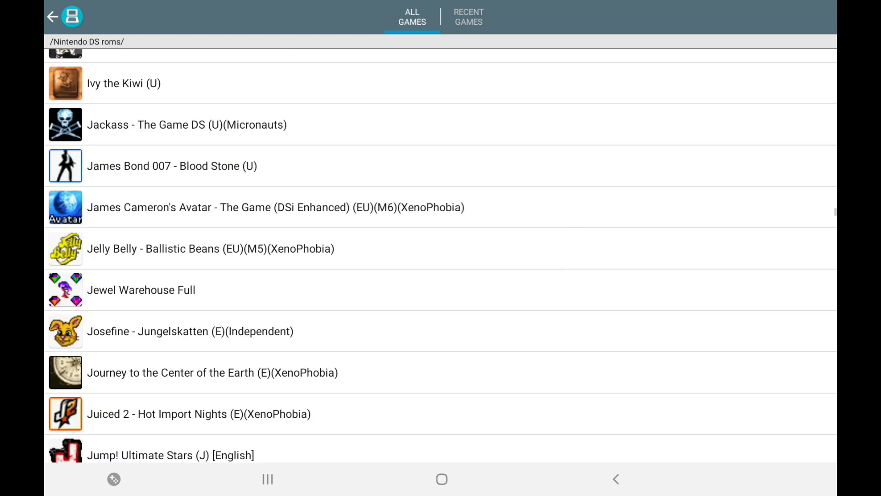
scroll("down", 3)
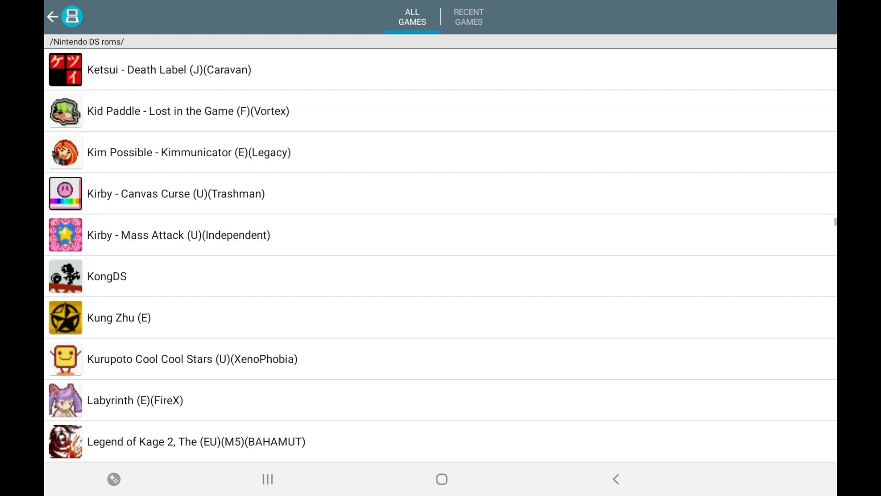
scroll("down", 3)
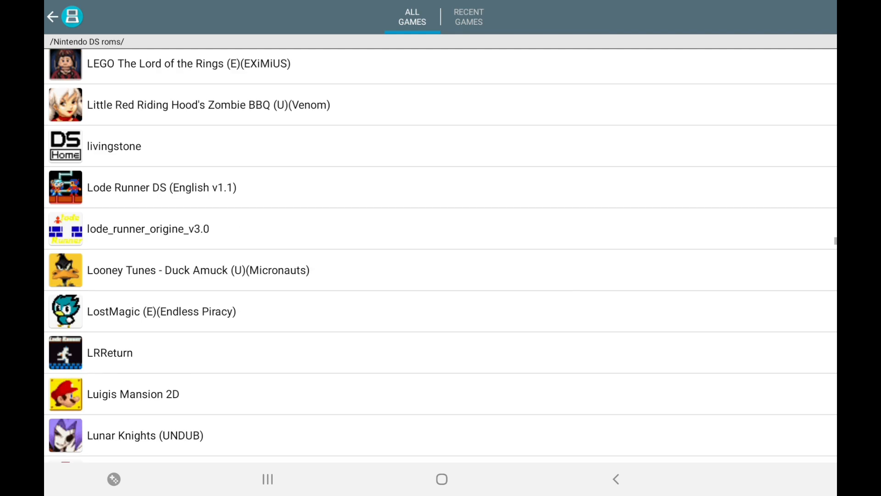
scroll("down", 3)
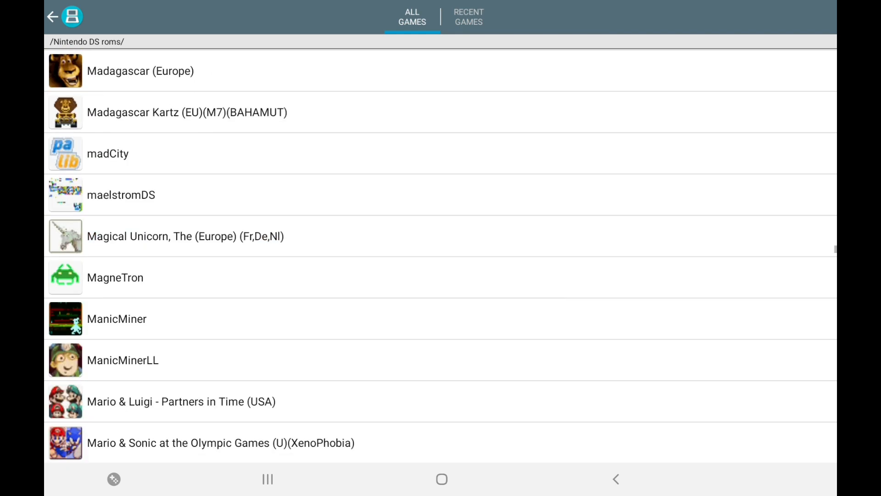
scroll("down", 3)
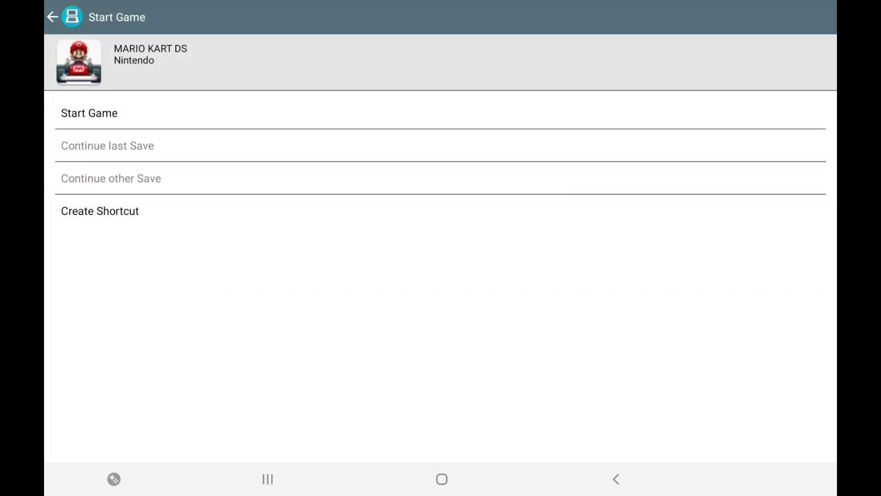
Step: Start Mario Kart DS and begin a race as Mario in the B Dasher kart
left_click(89, 113)
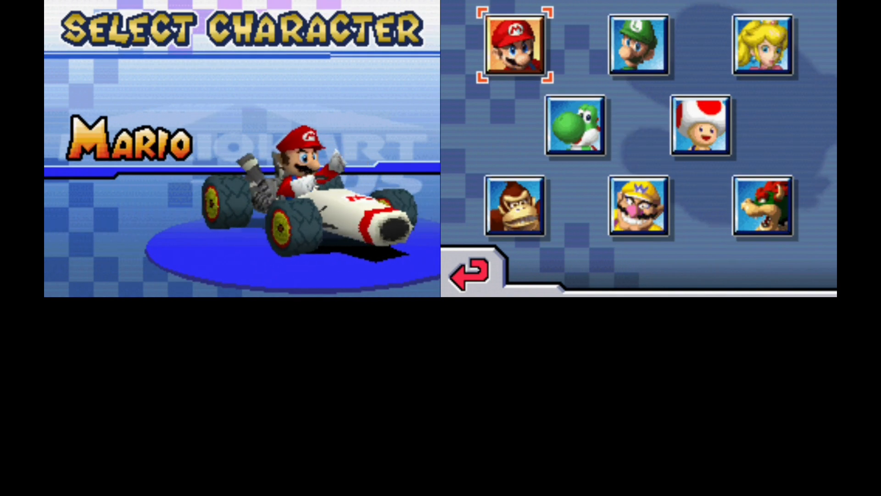
left_click(515, 44)
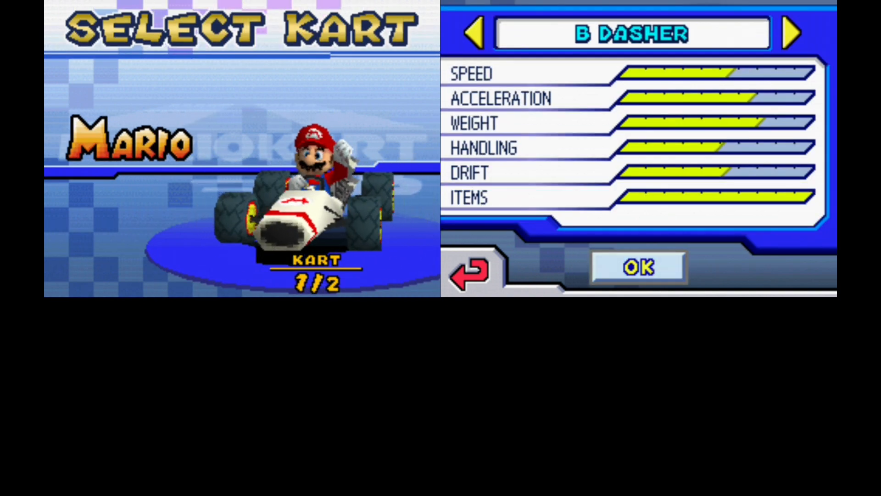
left_click(637, 267)
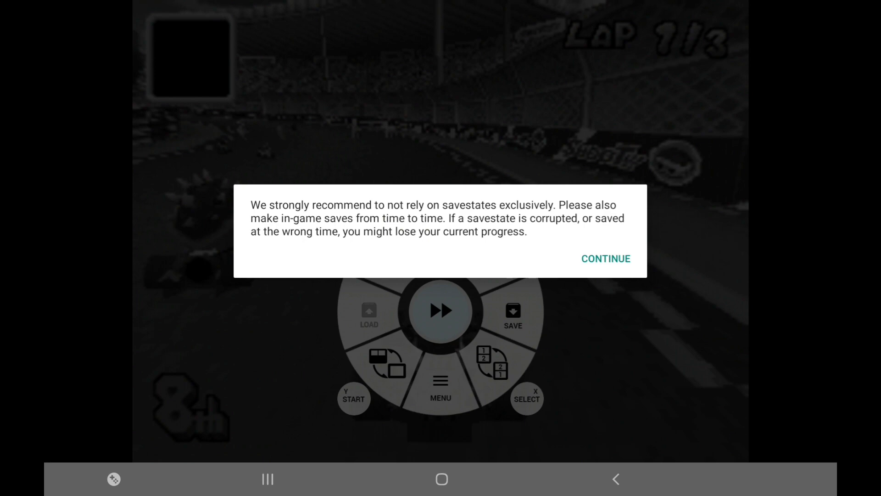
Step: Dismiss the savestate warning and choose a single-screen layout from Select Screen Layout, then reopen the quick menu
left_click(605, 259)
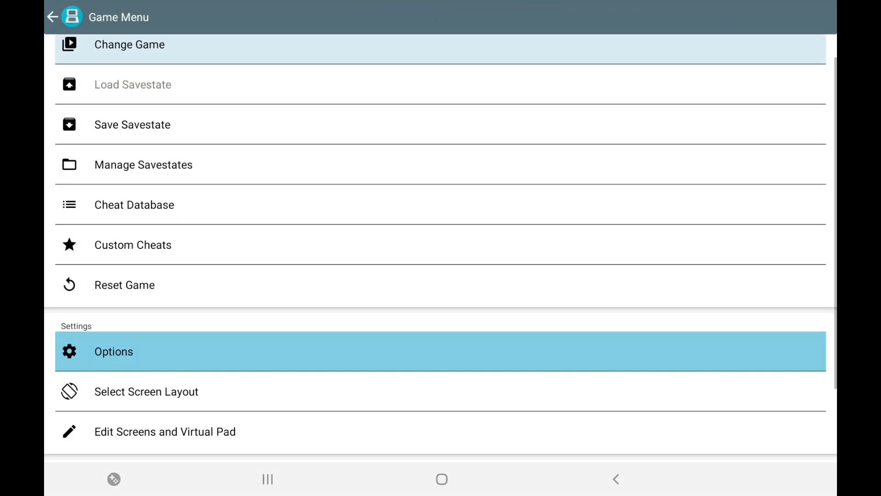
scroll("down", 3)
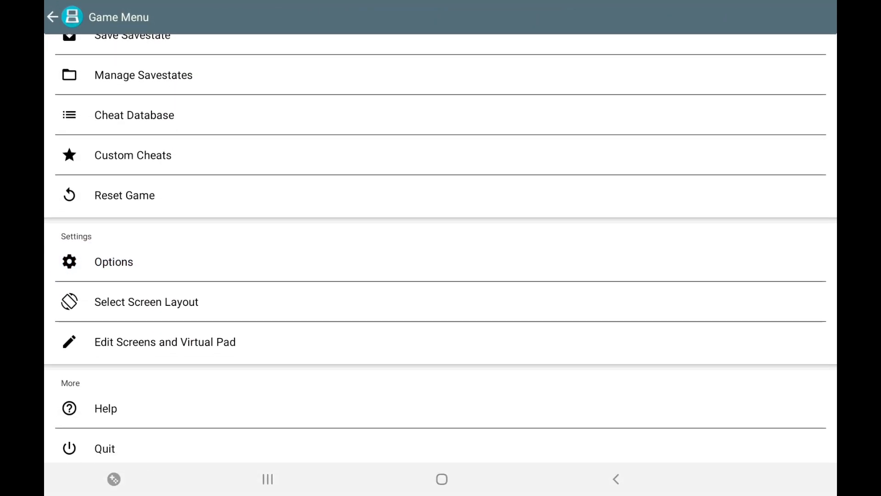
left_click(146, 302)
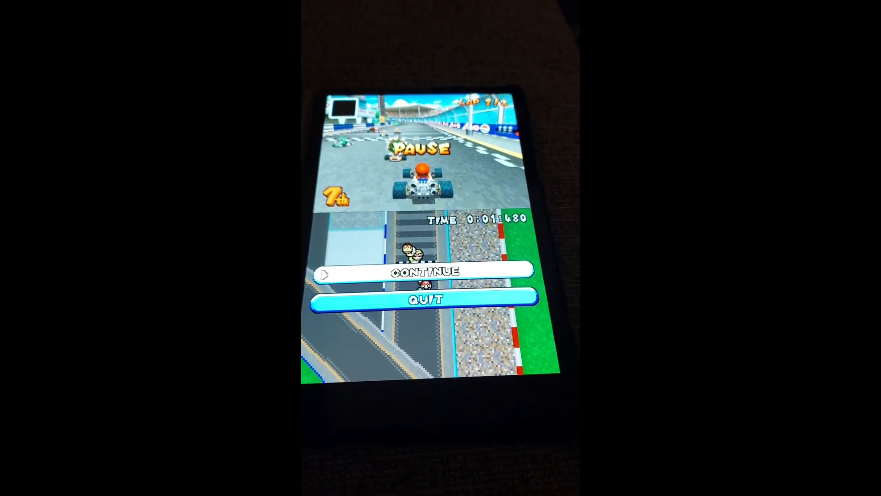
left_click(146, 297)
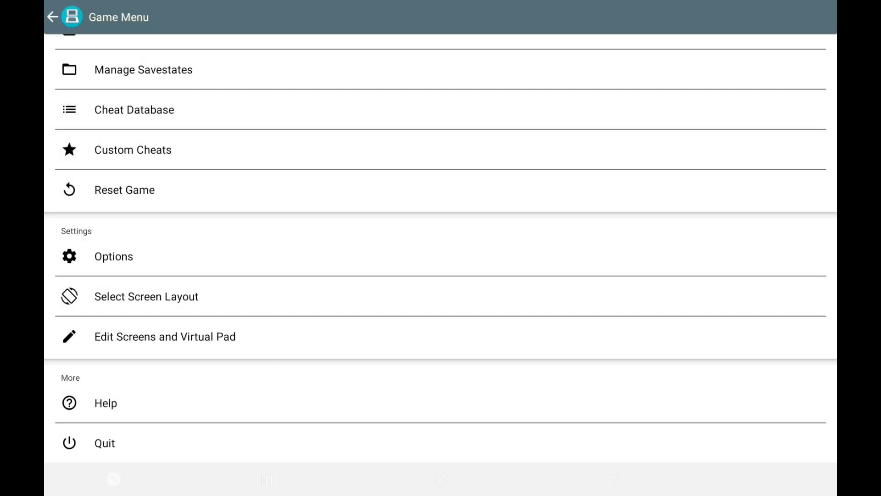
left_click(53, 17)
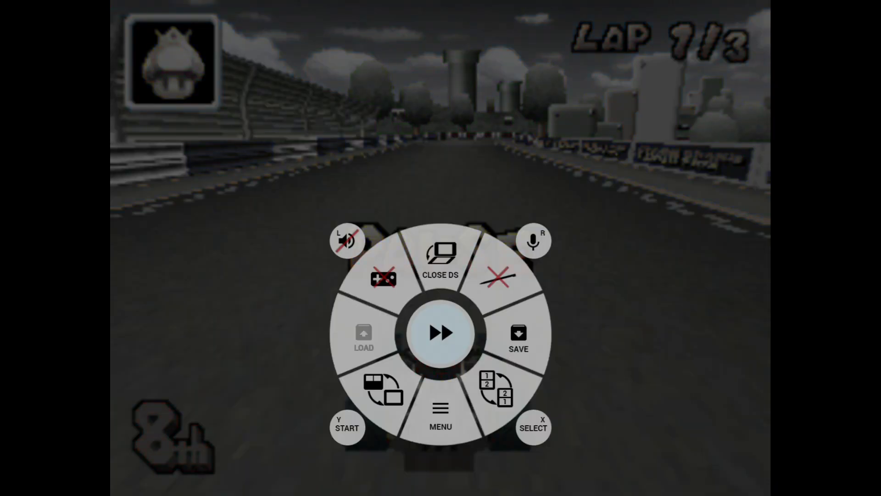
Step: Switch on High-Resolution 3D Rendering under Options > Video, resume the race, then pause it again
left_click(439, 413)
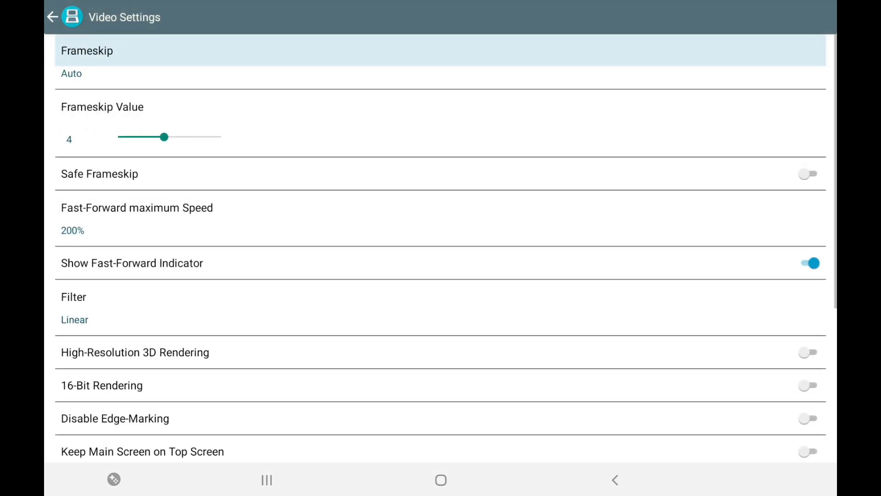
scroll("down", 3)
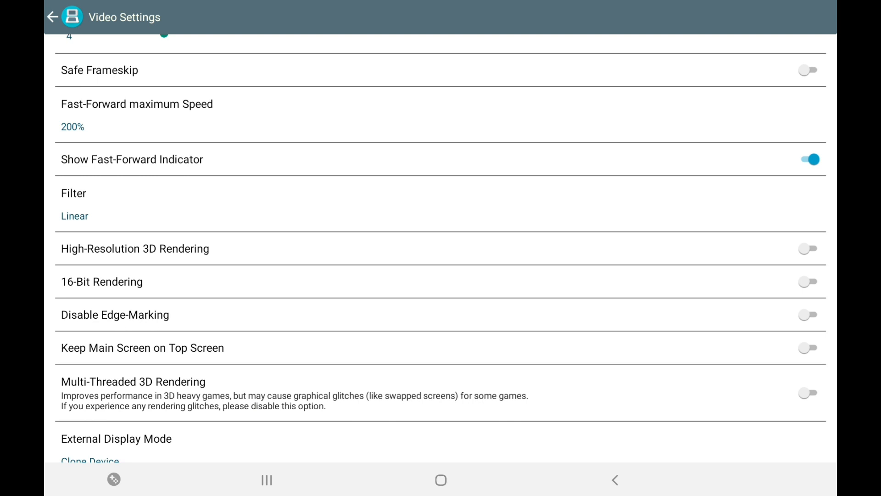
left_click(808, 249)
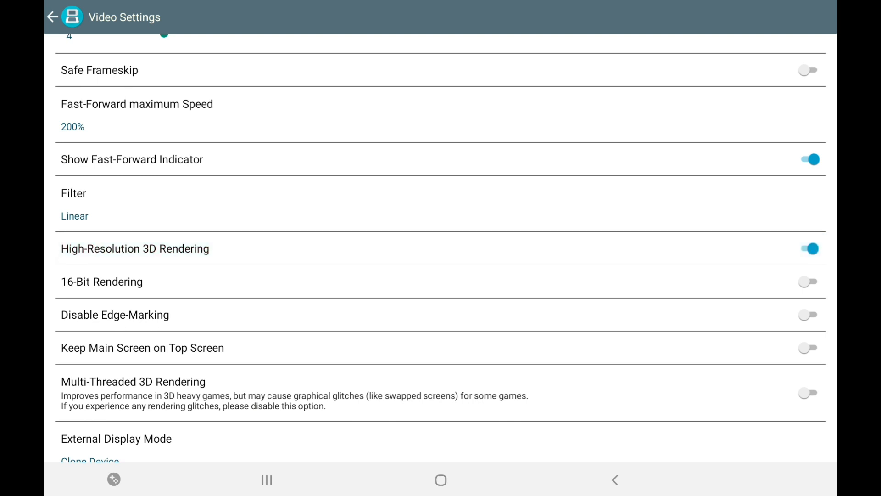
left_click(53, 16)
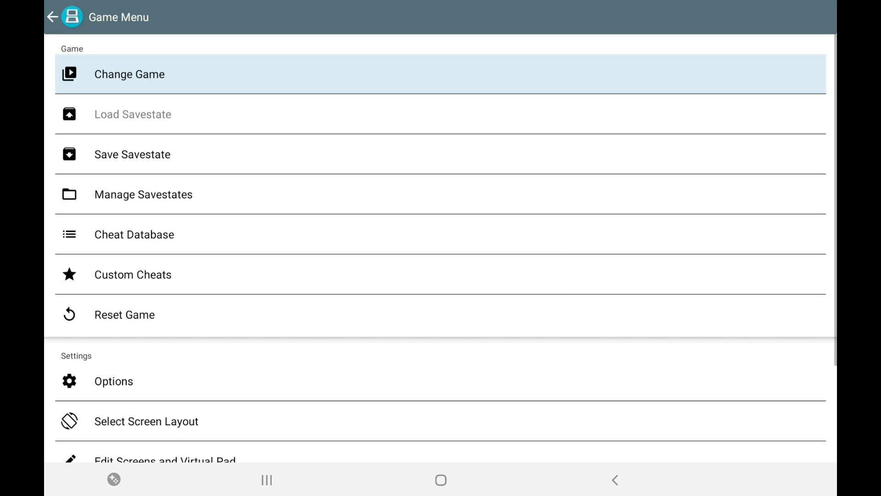
left_click(51, 16)
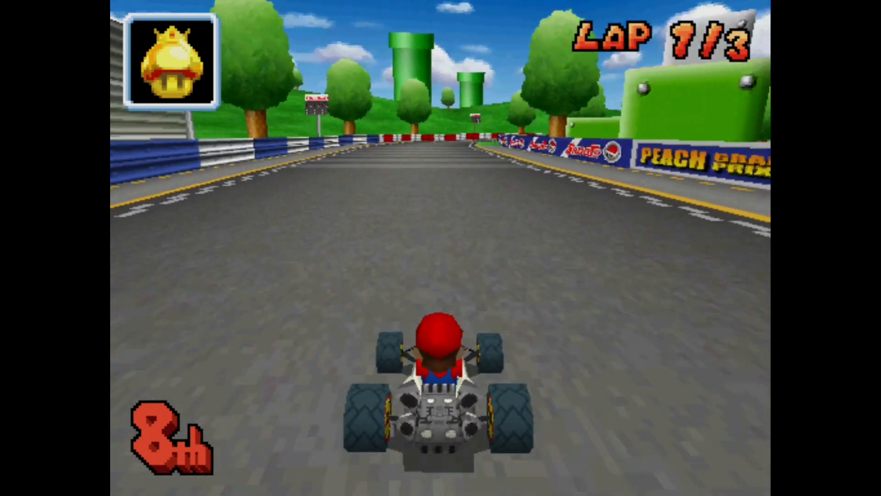
key("Up")
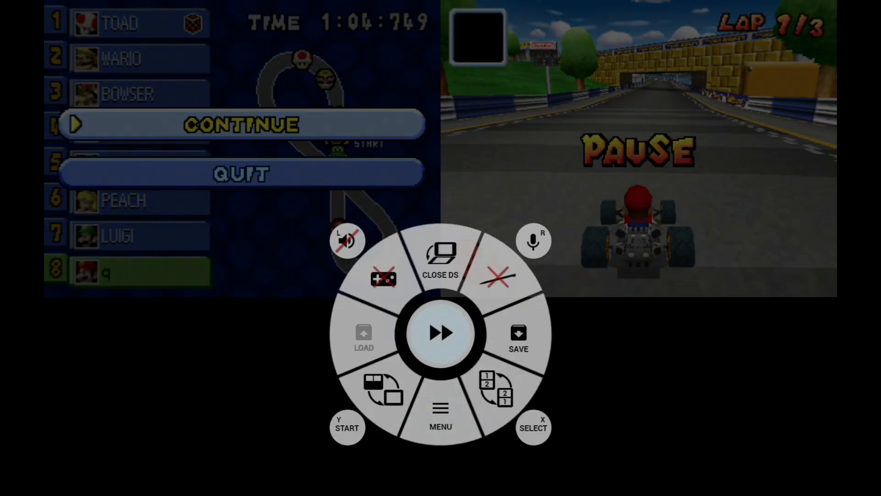
Step: Review the Video options from the game menu, back out and continue the paused race in two-screen view
left_click(439, 411)
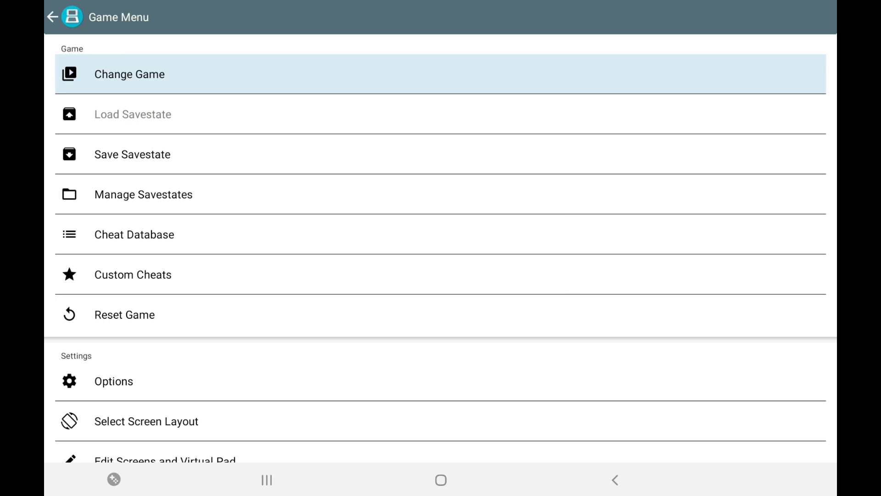
scroll("down", 3)
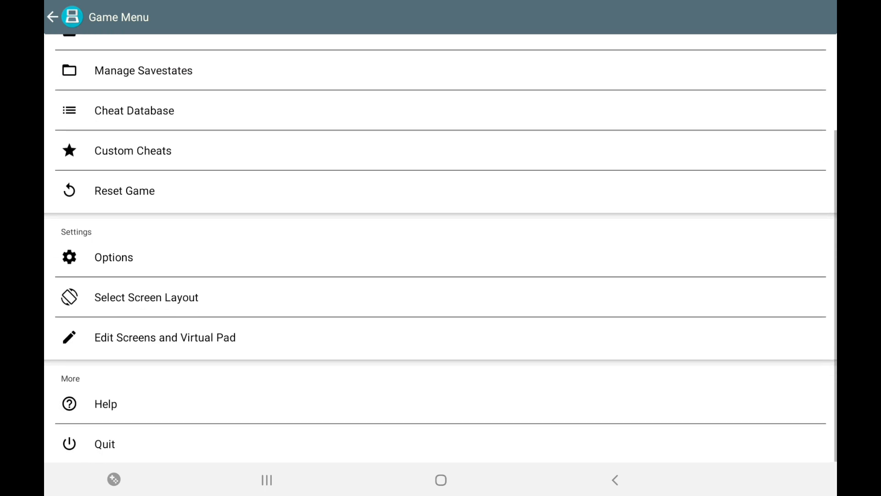
left_click(114, 257)
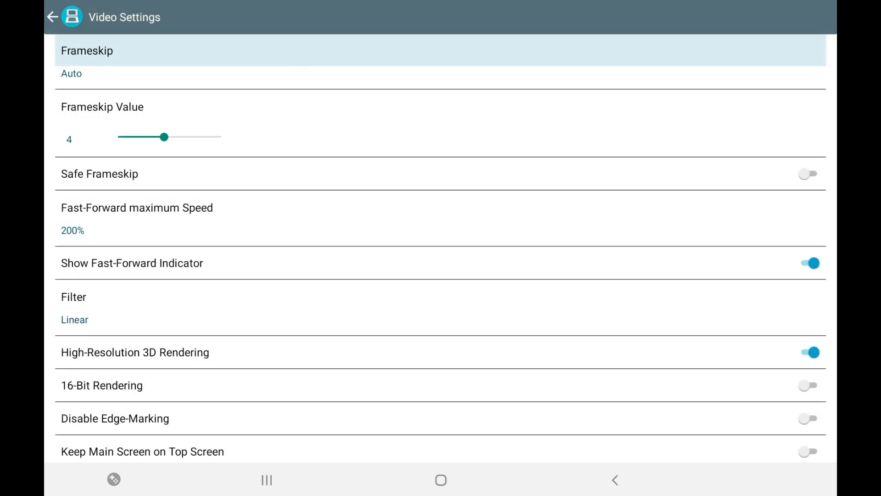
left_click(807, 352)
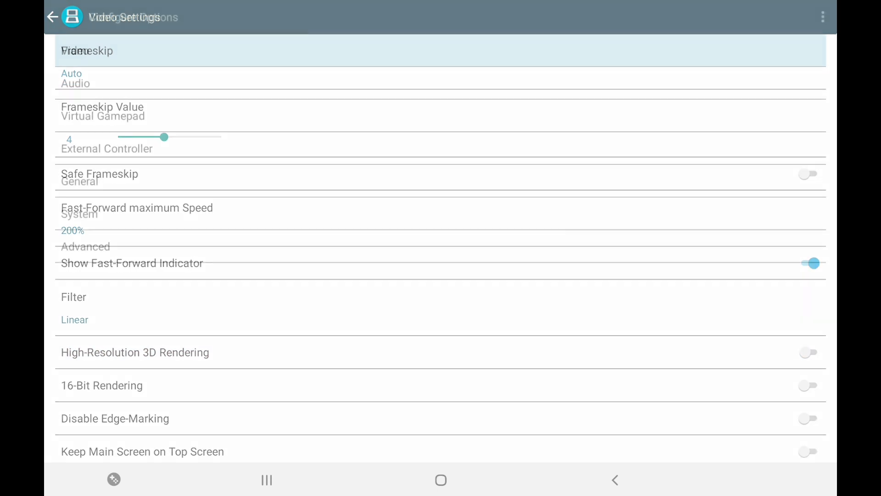
left_click(51, 16)
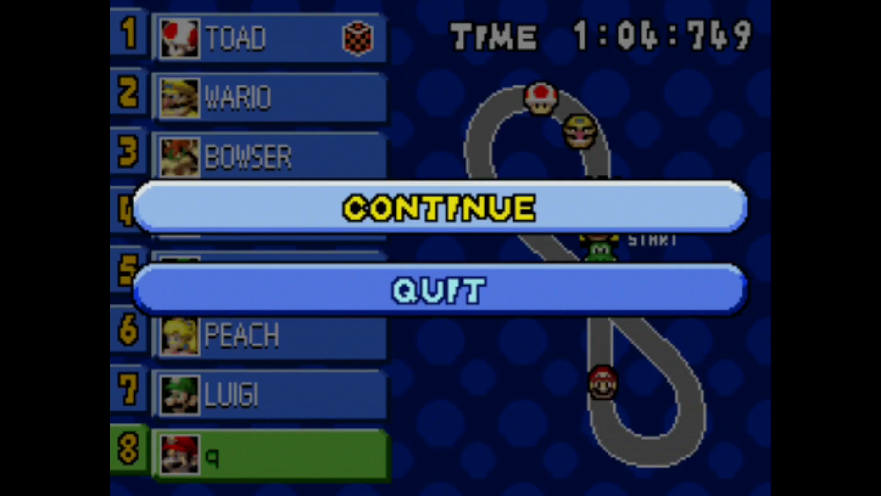
left_click(438, 207)
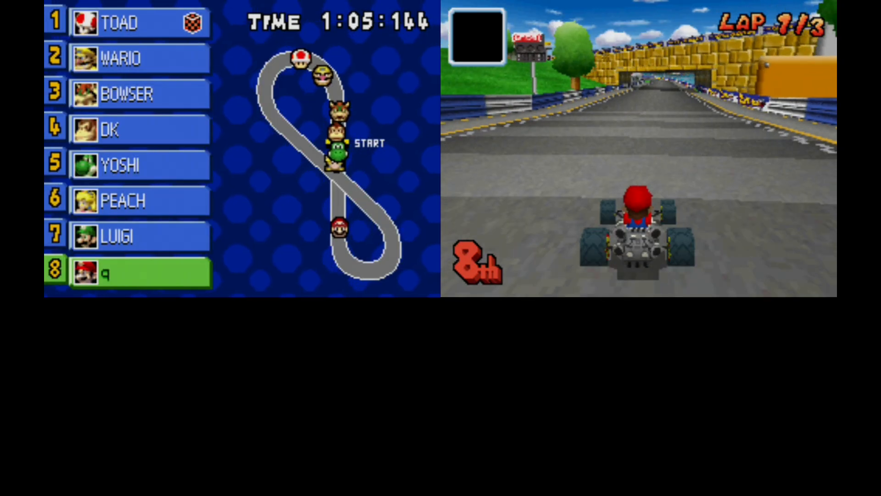